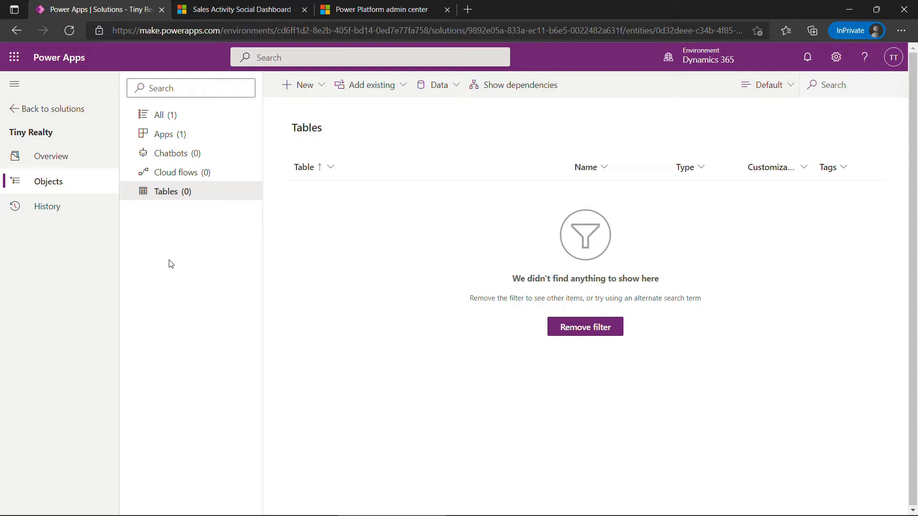
Return from the dashboard to the Tiny Realty solution and start a new table.
click(240, 10)
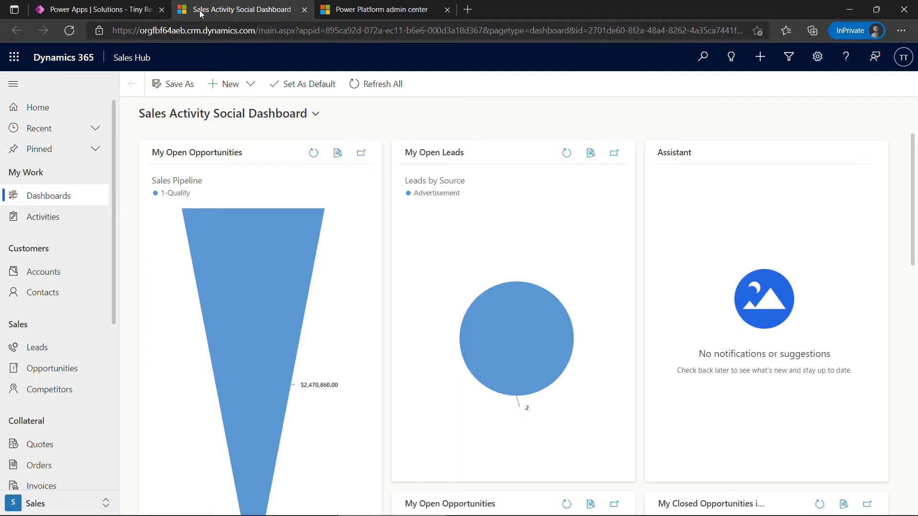
click(93, 10)
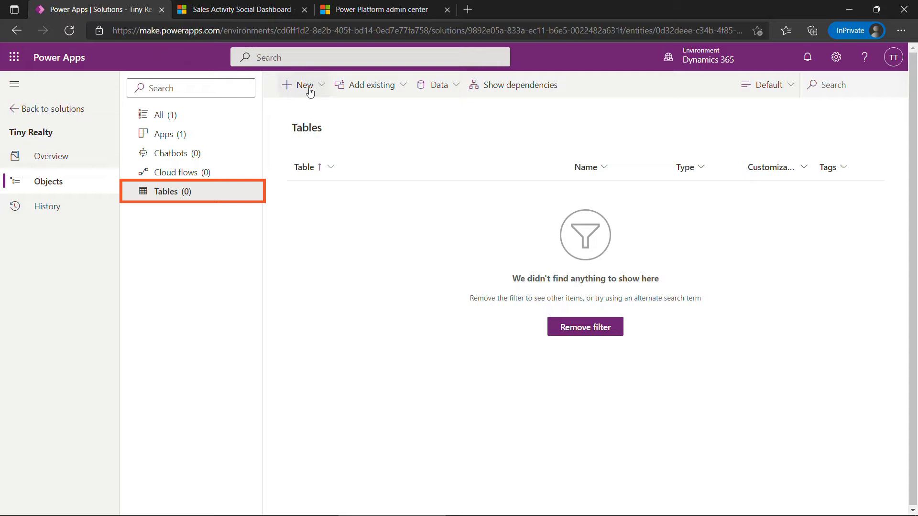
click(302, 85)
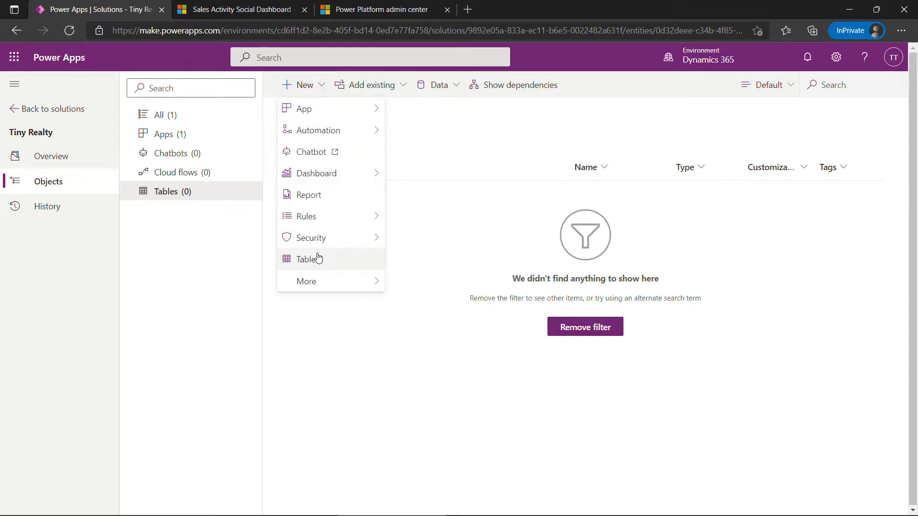
click(307, 259)
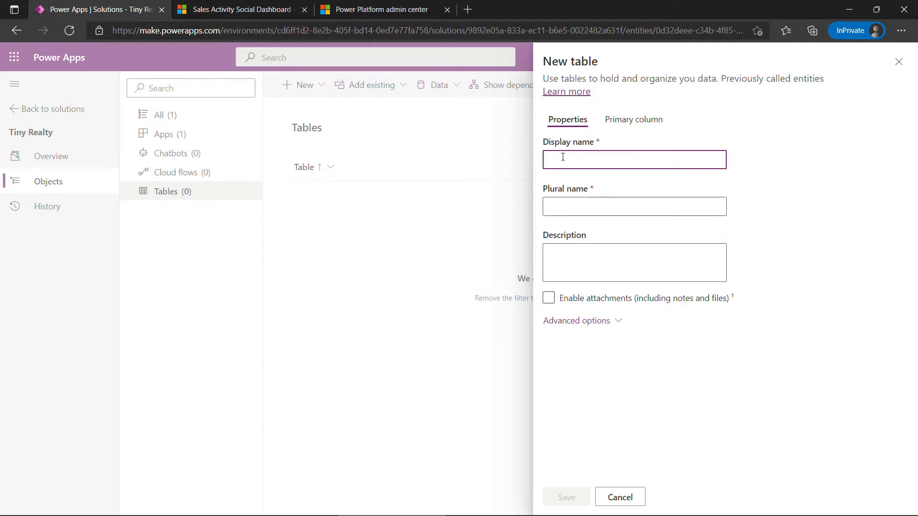
Name the table Property, plural Properties, with advanced options revealed, and save it.
click(633, 120)
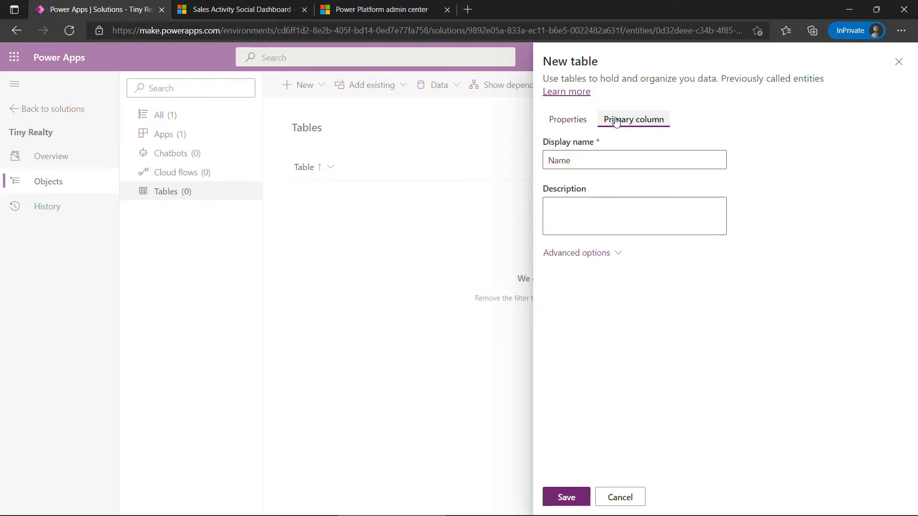
click(566, 120)
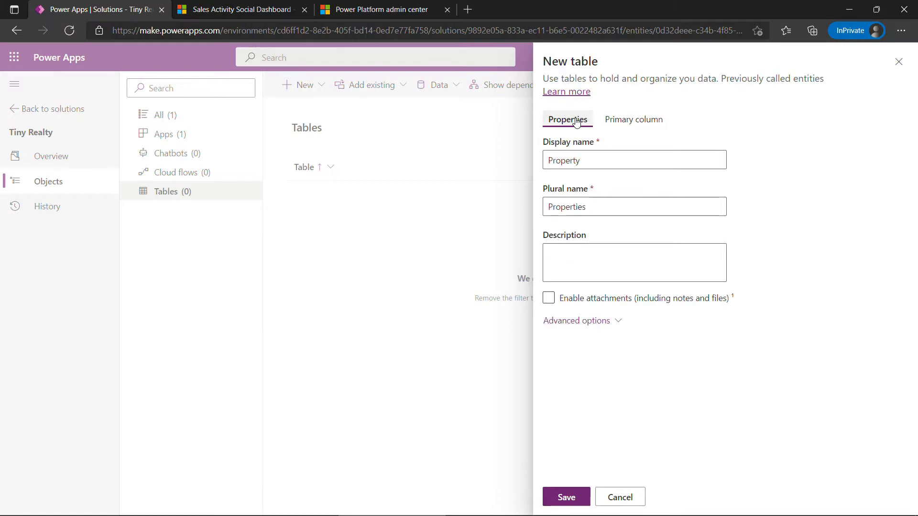
click(578, 320)
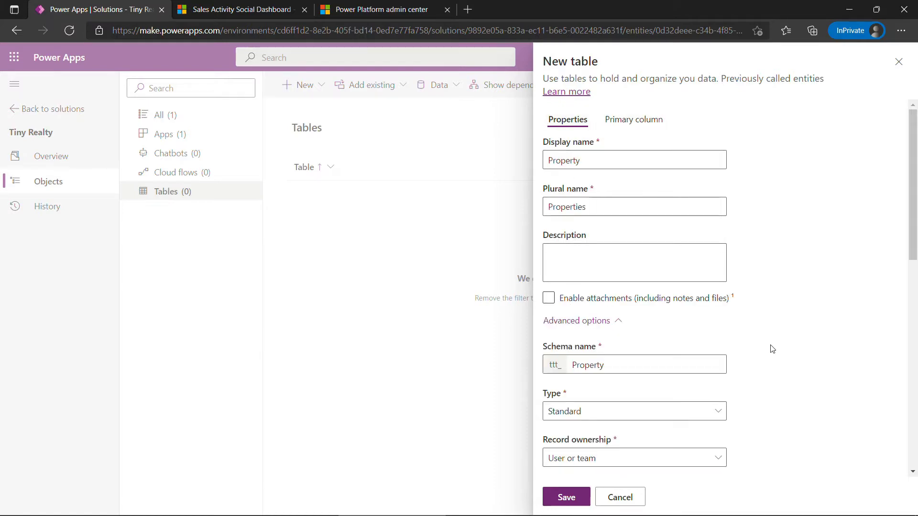
scroll(down, 3)
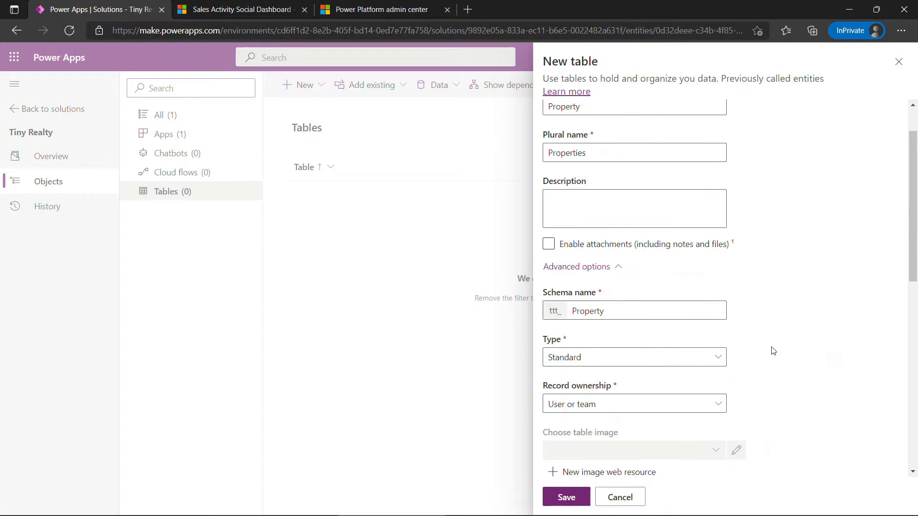
scroll(up, 3)
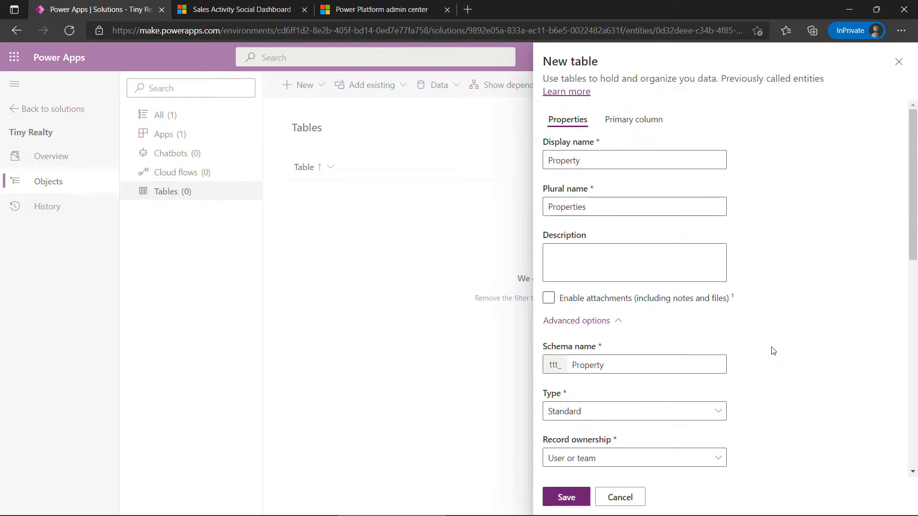
click(566, 497)
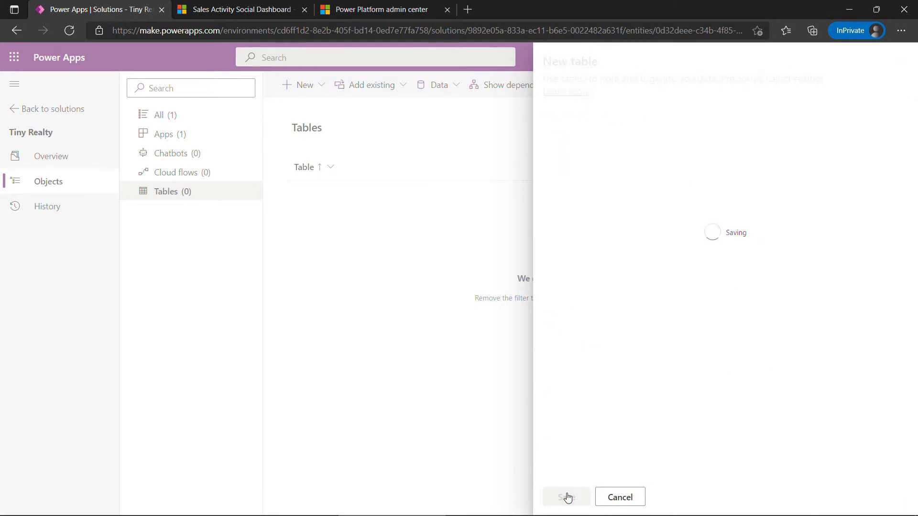
click(566, 497)
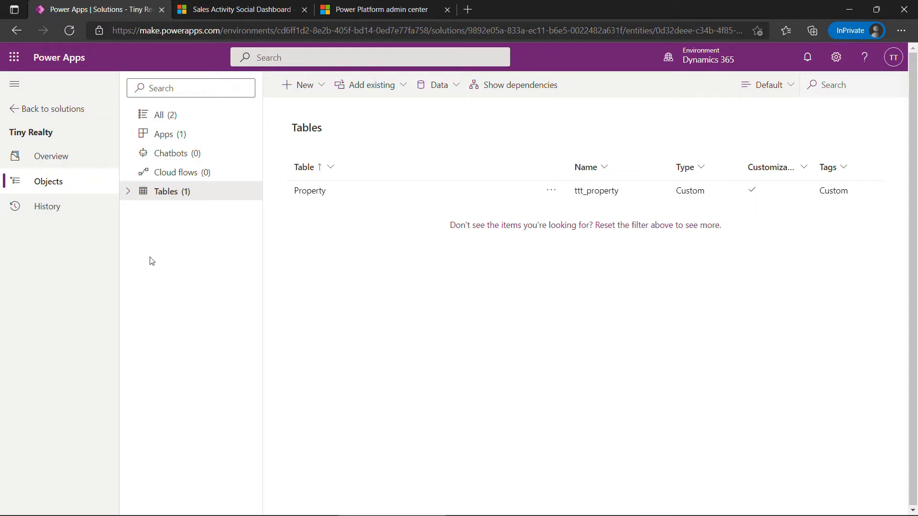
Expand Tables and then Property in the solution tree, and open its Columns list.
click(127, 191)
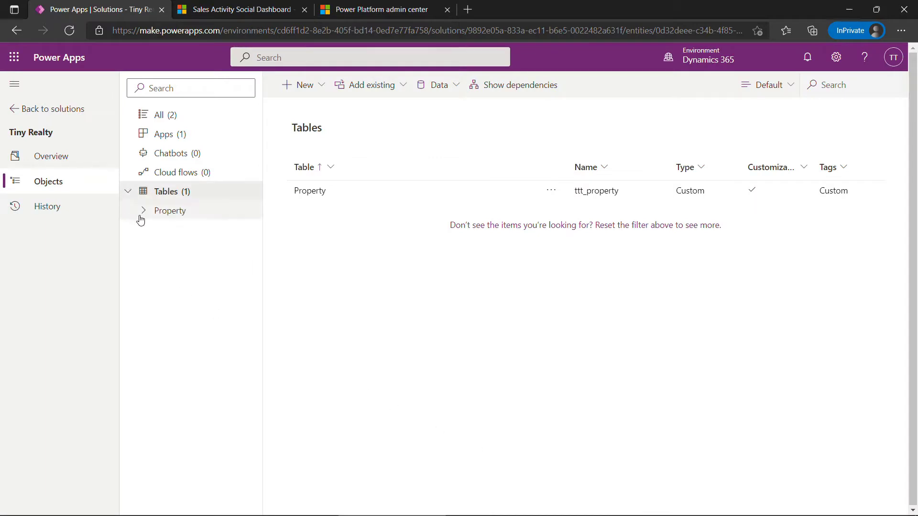
click(168, 211)
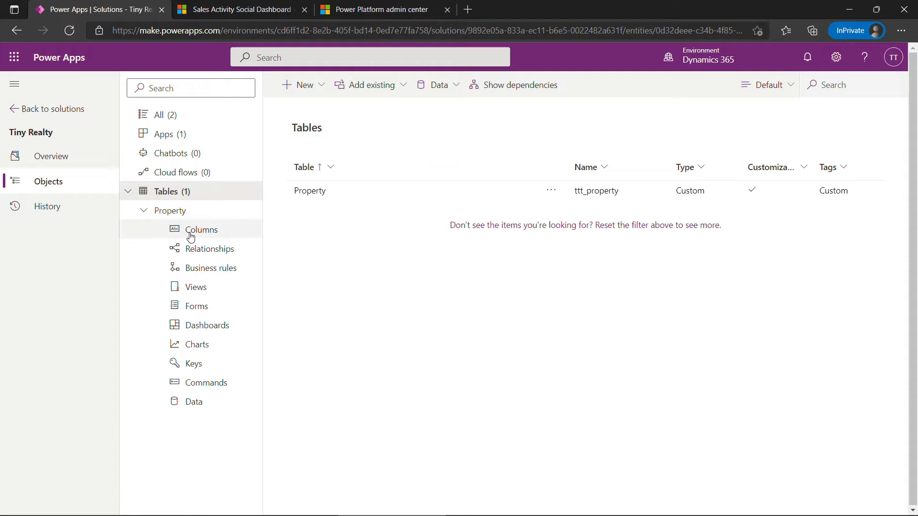
click(202, 229)
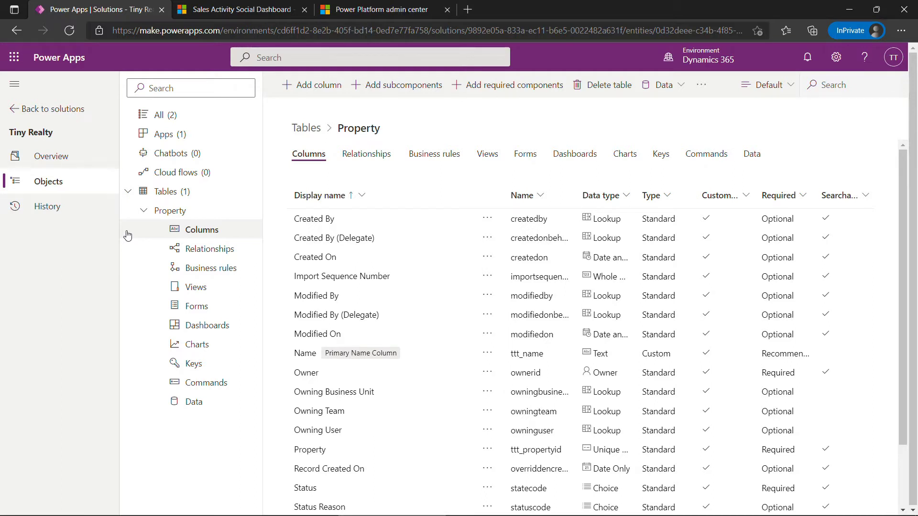
mouse_move(305, 127)
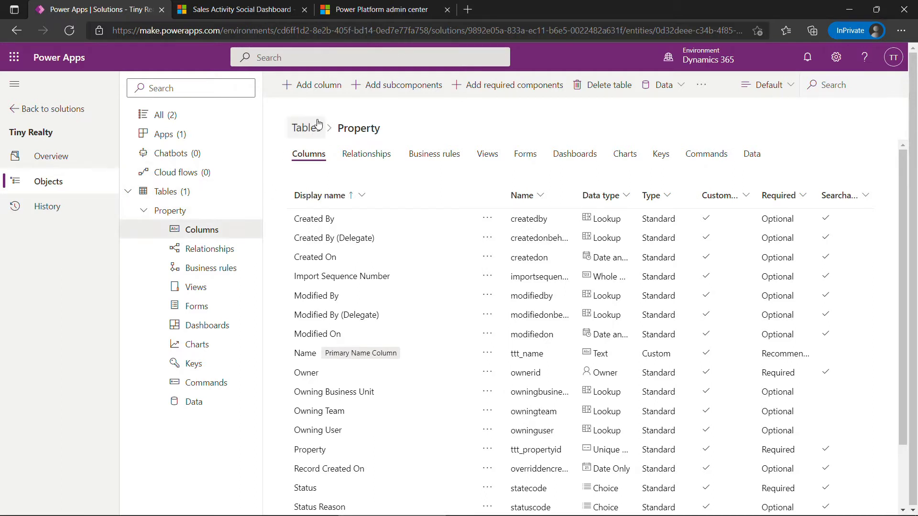
Add a column named Property Type and set its data type to Choices.
click(310, 85)
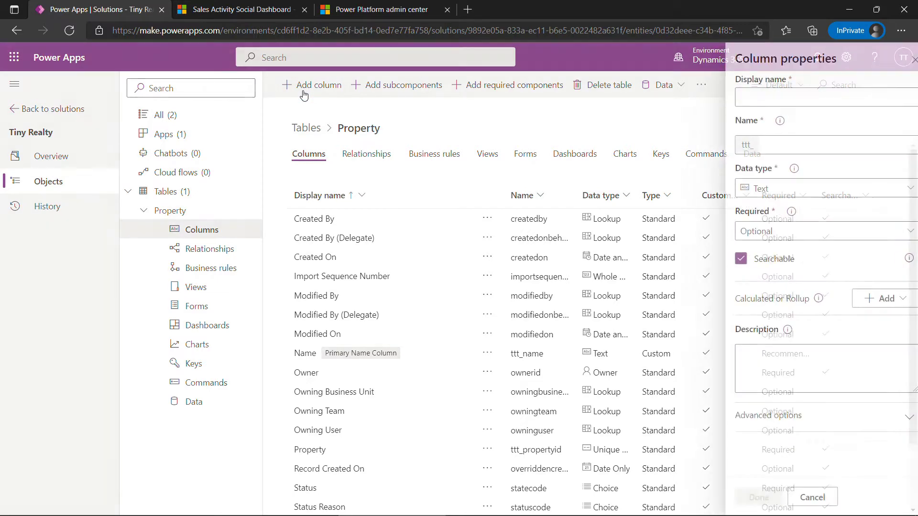
text(Property Type)
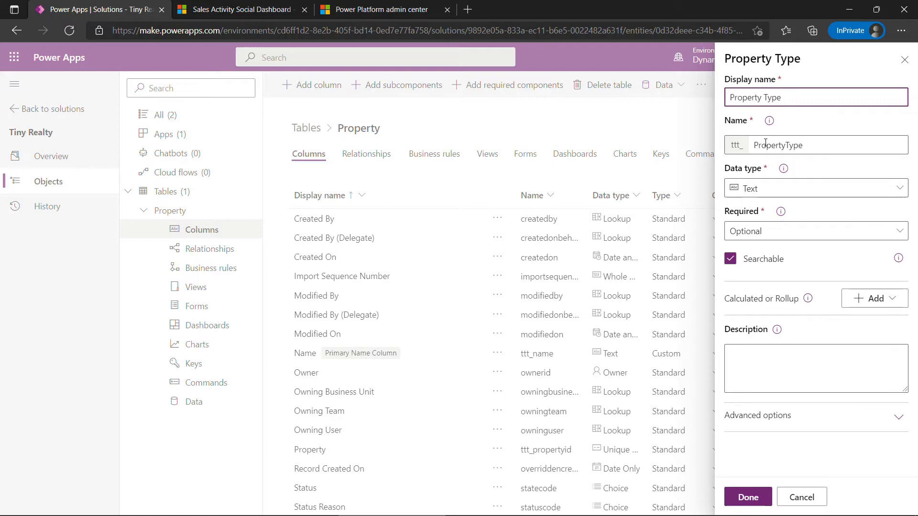
click(813, 187)
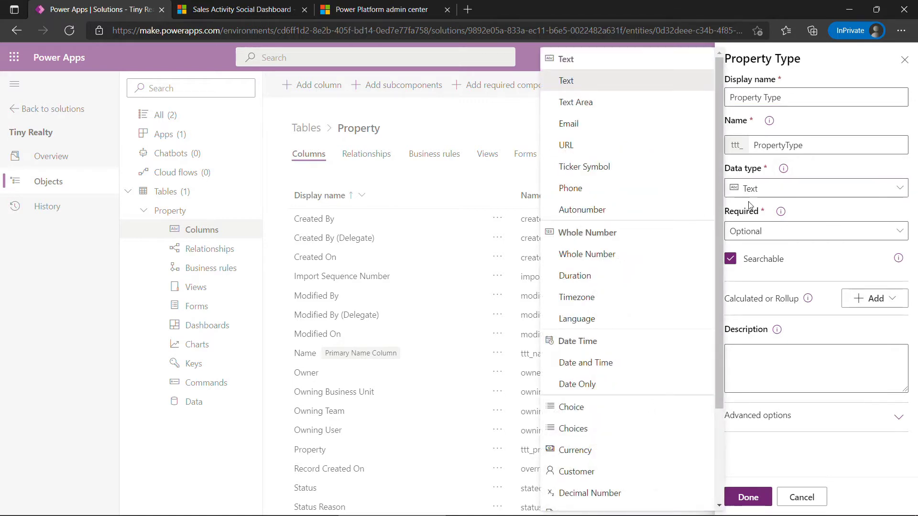
mouse_move(583, 428)
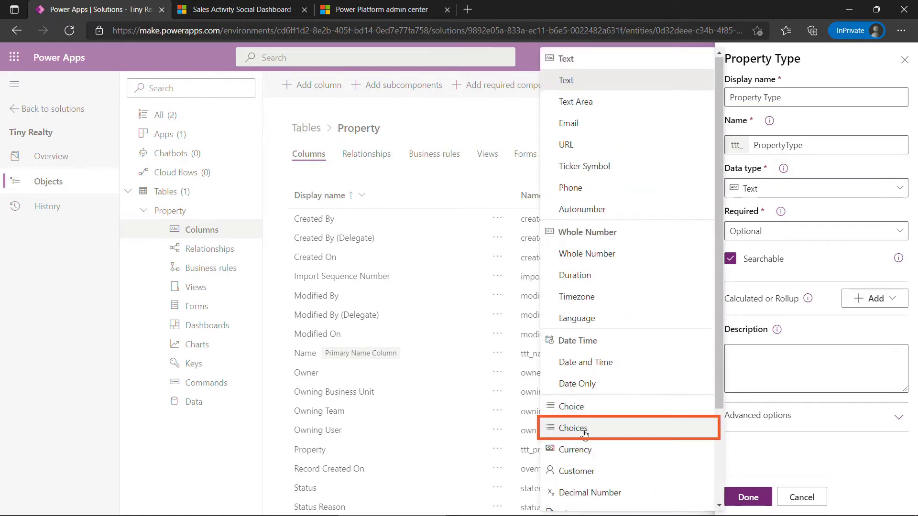
click(570, 427)
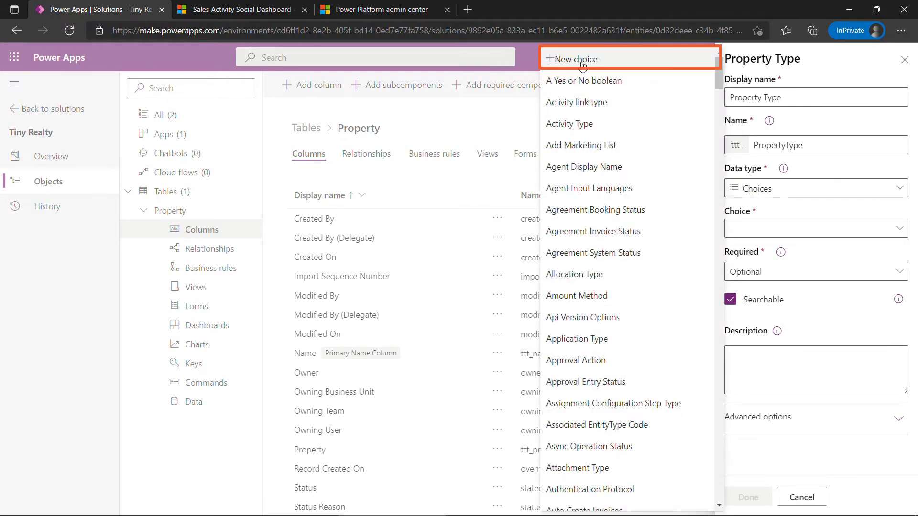
Create a new choice set with options Single-family, Condo, Townhouse and Manufactured.
click(574, 58)
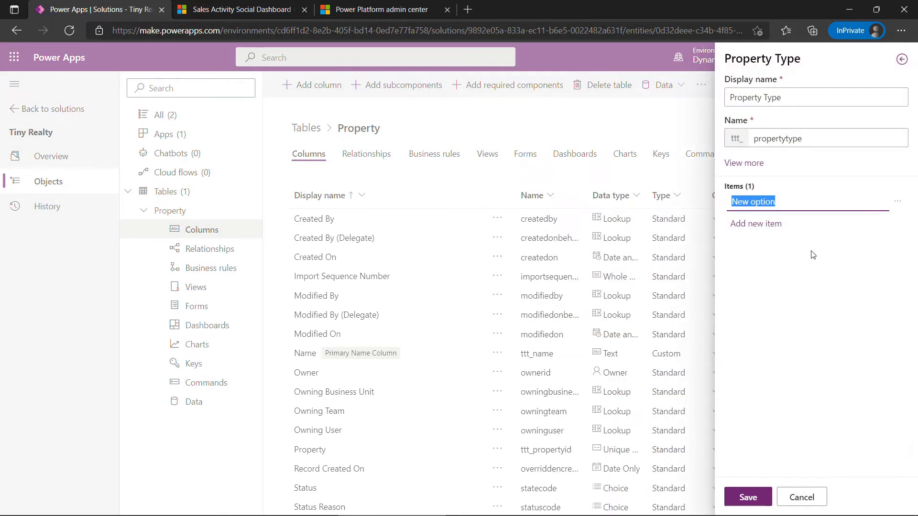
text(Singlefamily)
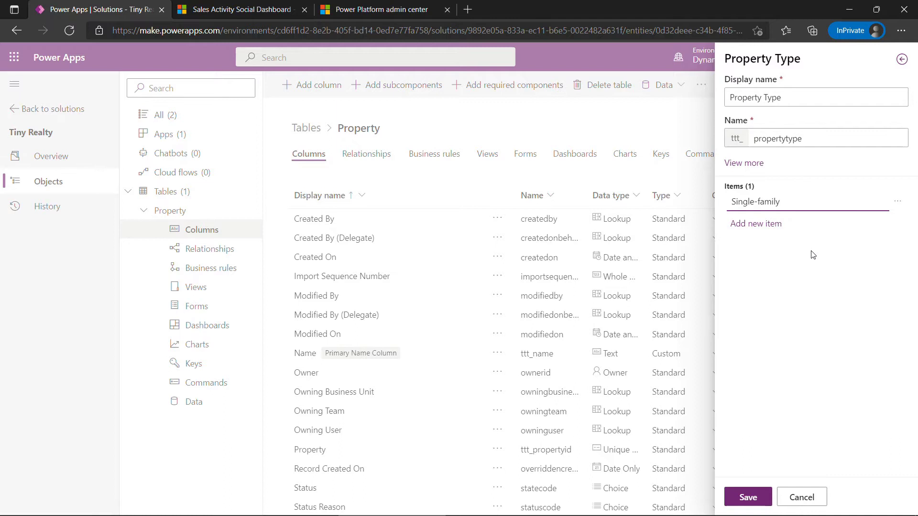
click(755, 223)
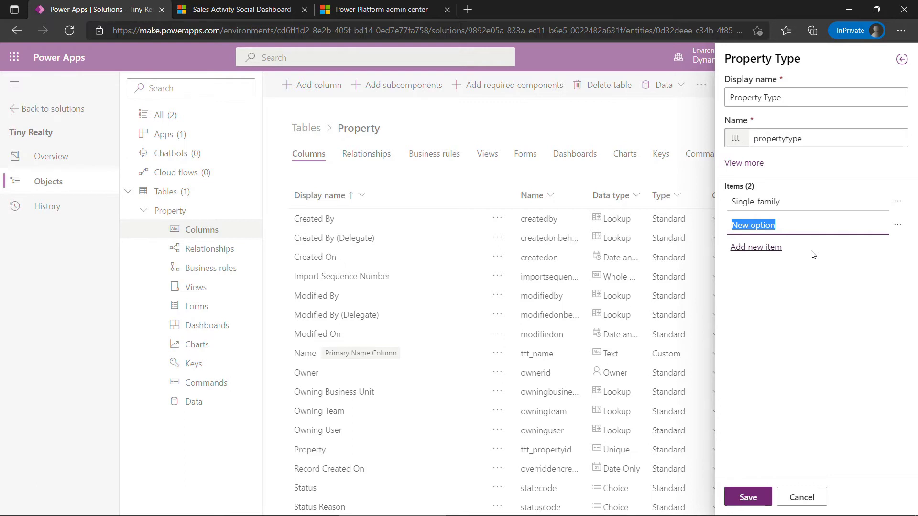
text(Condo)
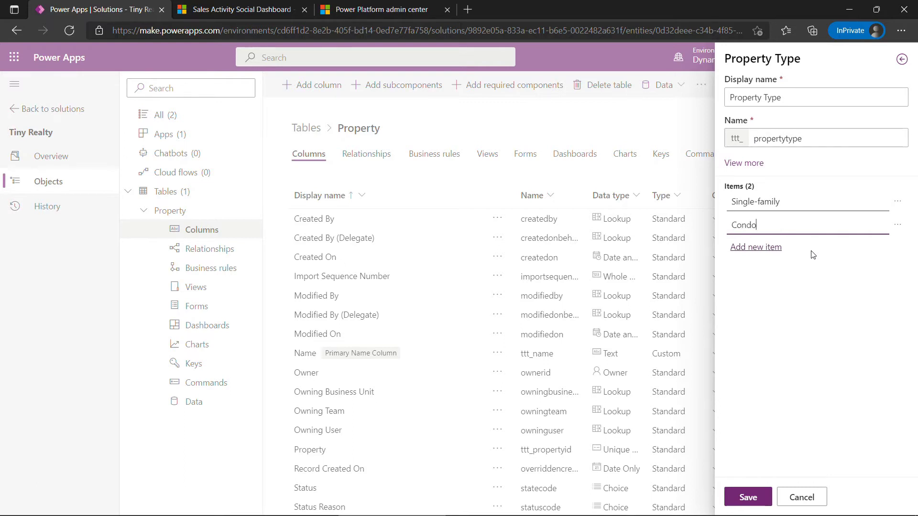
click(755, 246)
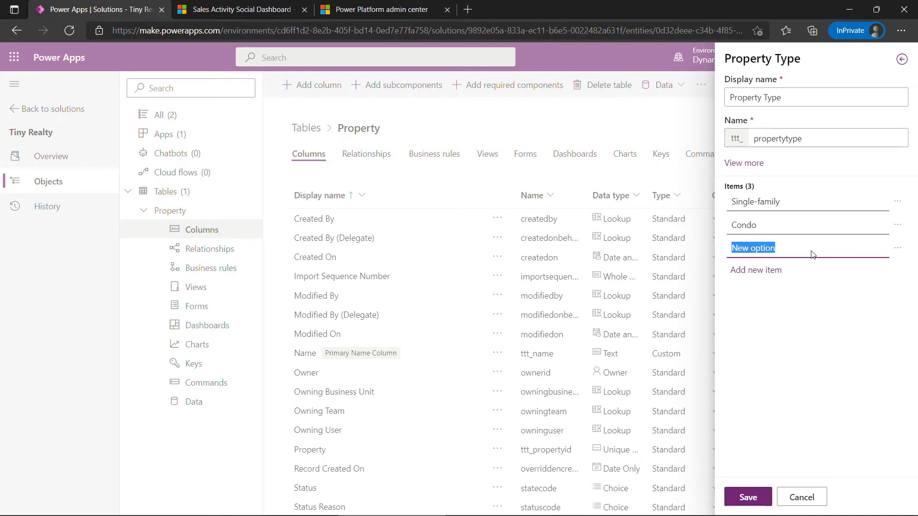
text(Townhouse)
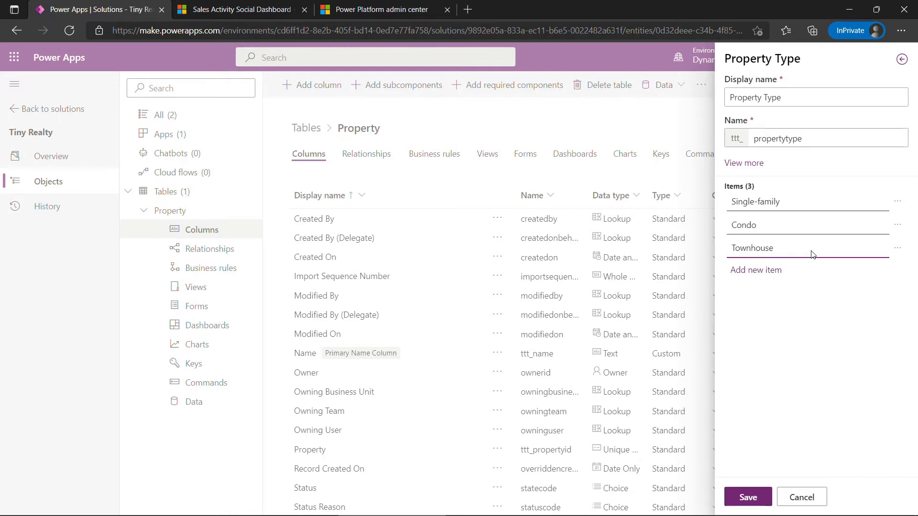
click(755, 270)
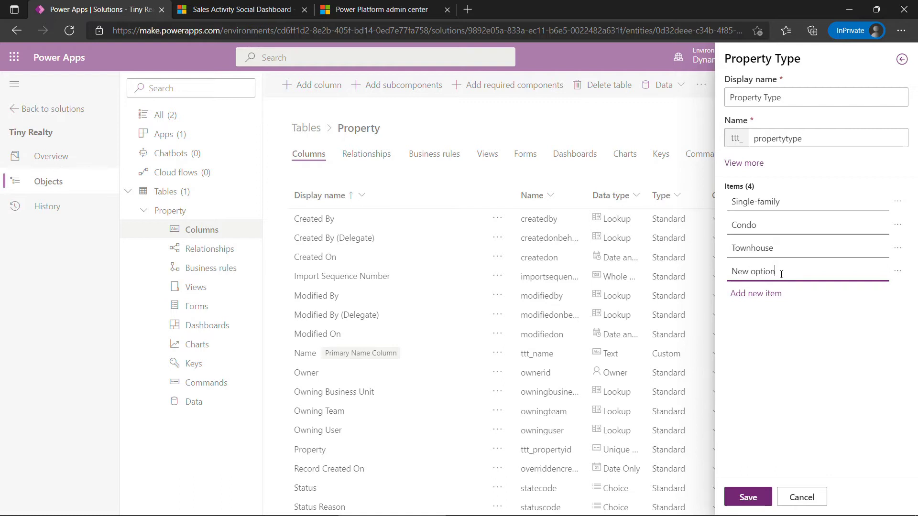
text(Manufac)
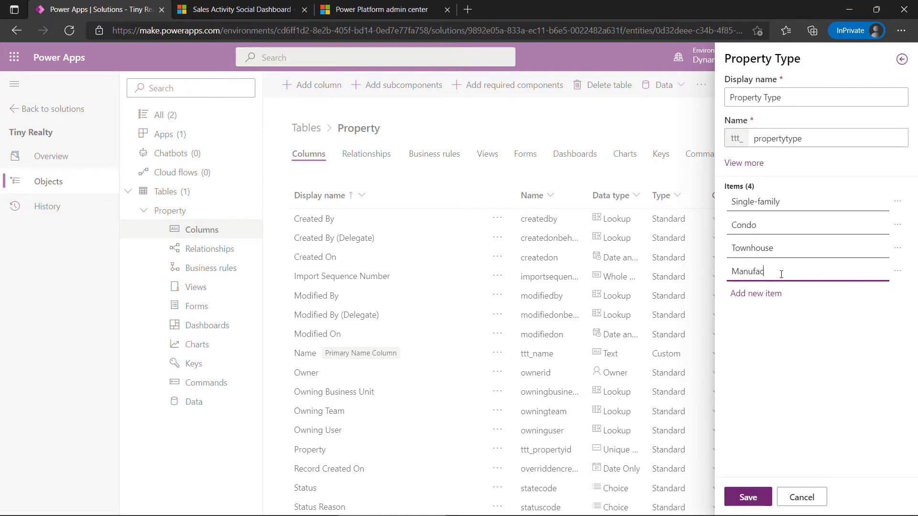
text(tured)
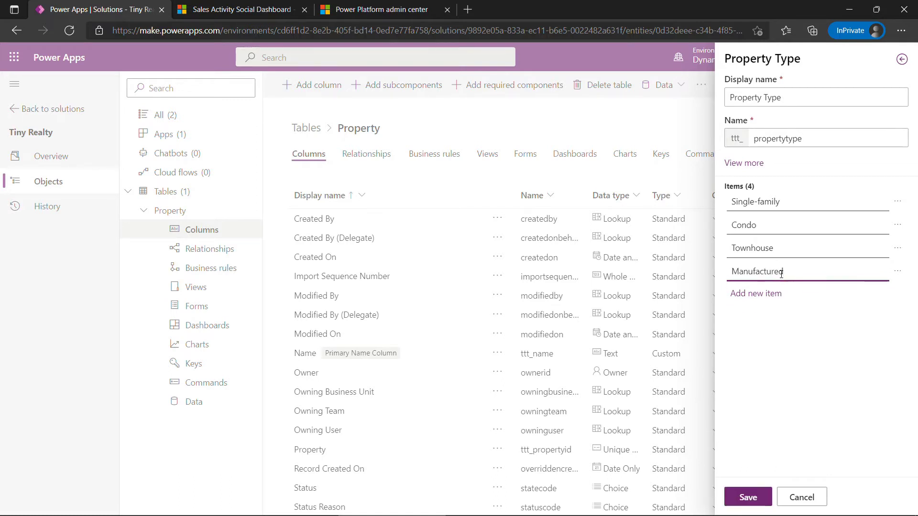
Save the four-option choice set and finish adding the Property Type column.
click(747, 497)
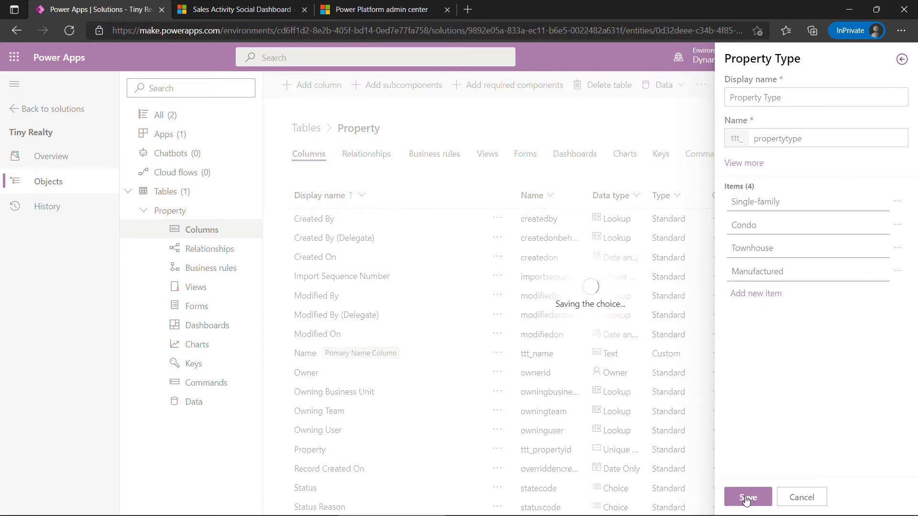
click(747, 497)
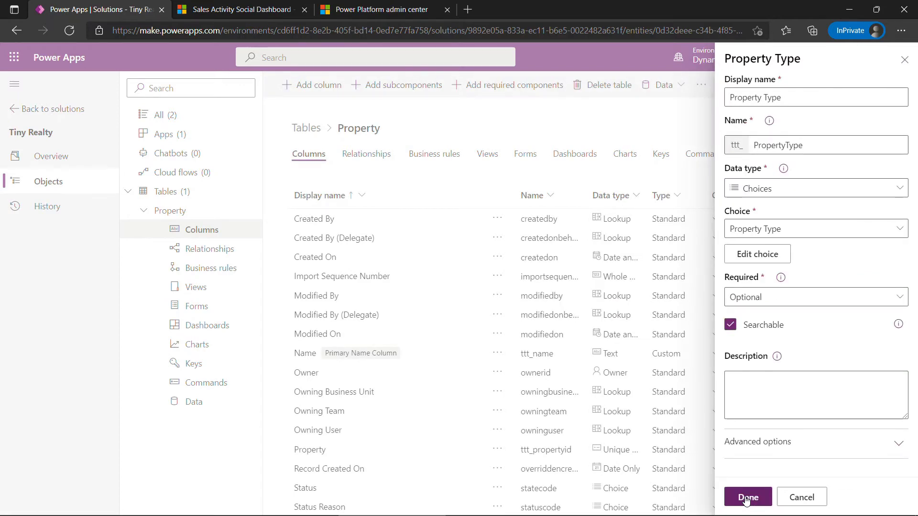
click(746, 497)
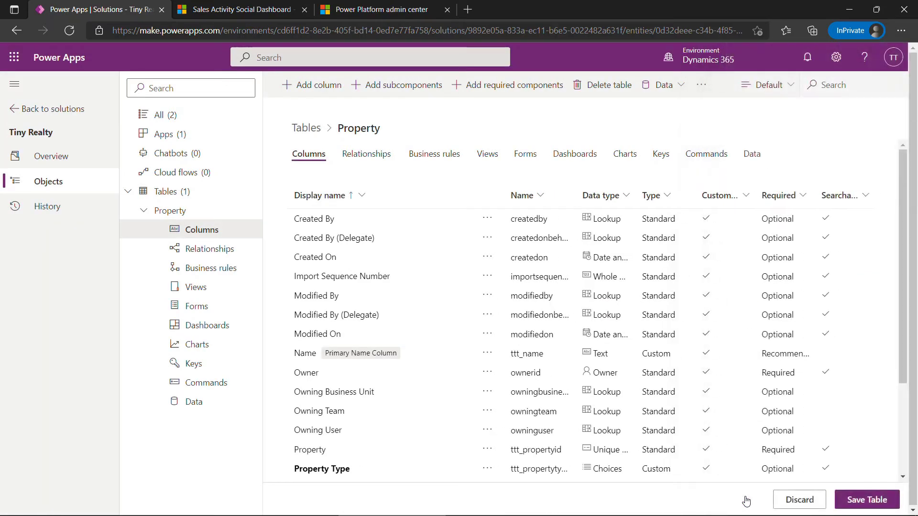
scroll(down, 3)
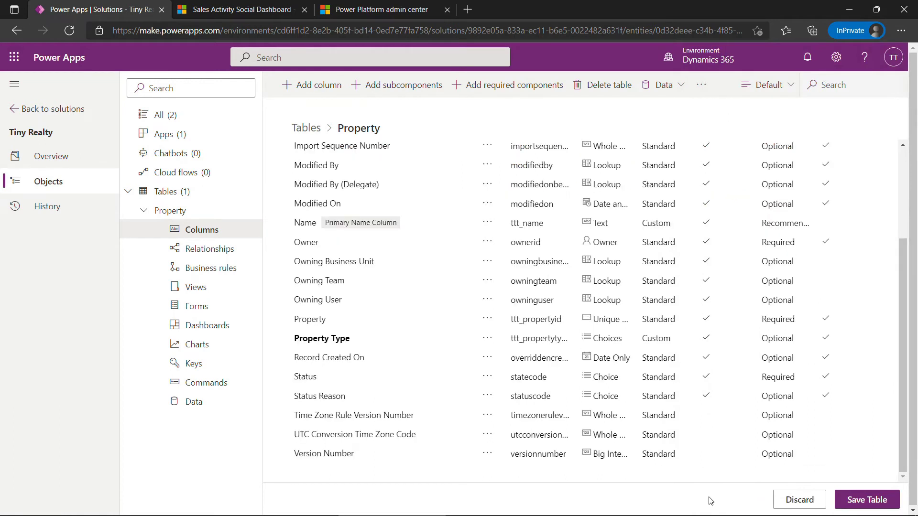
click(321, 338)
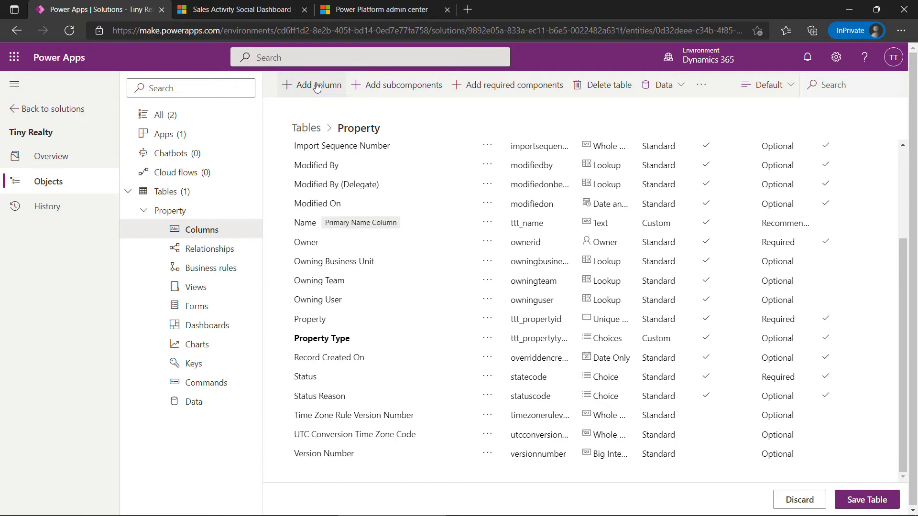
Add an Address column keeping the default Text data type.
click(311, 85)
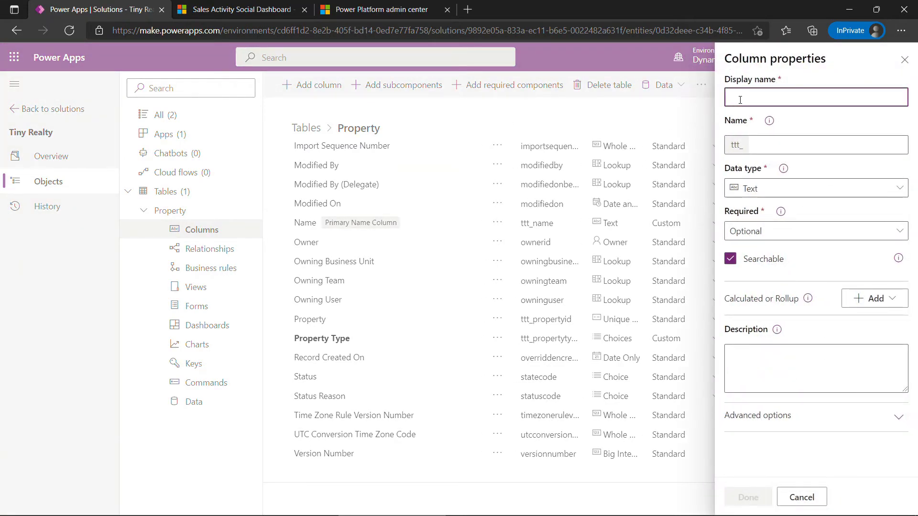
text(A)
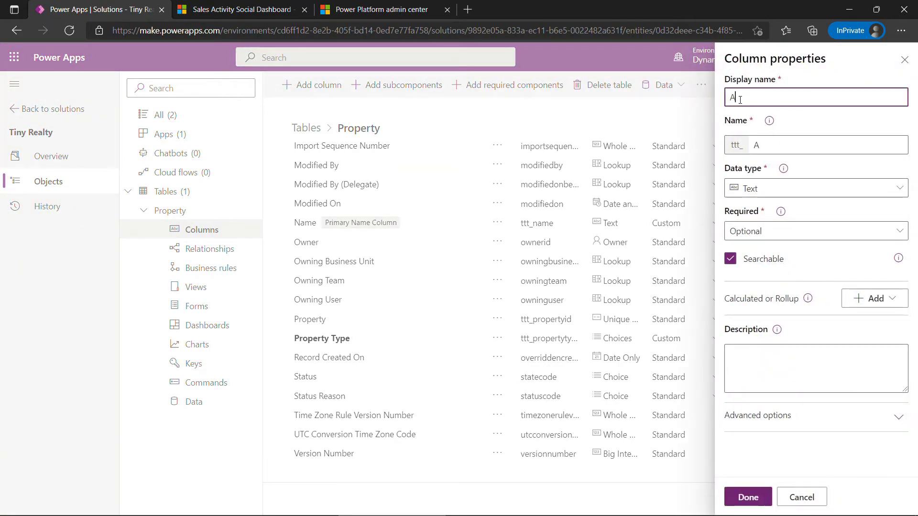
text(Address)
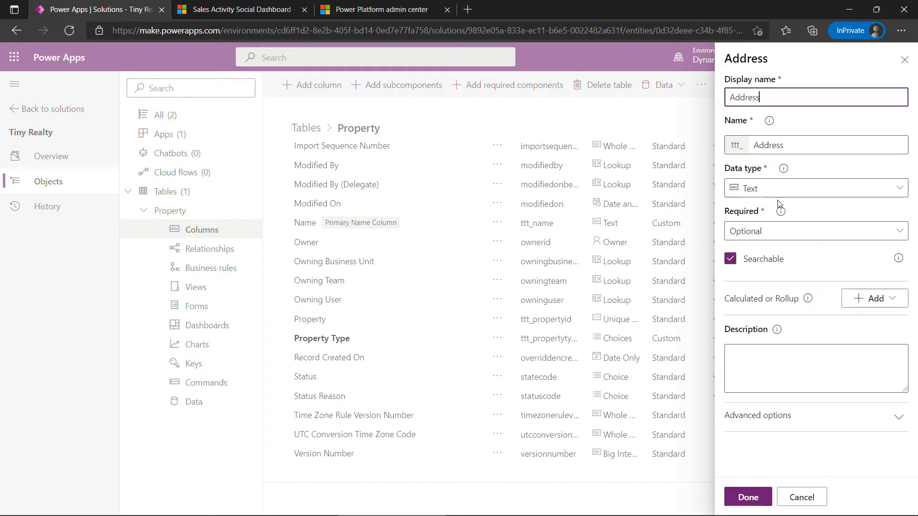
click(813, 188)
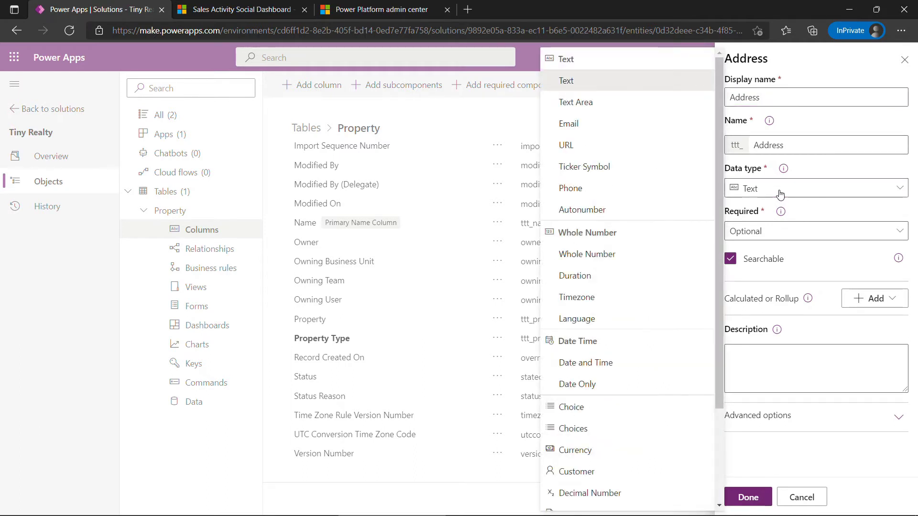
mouse_move(910, 217)
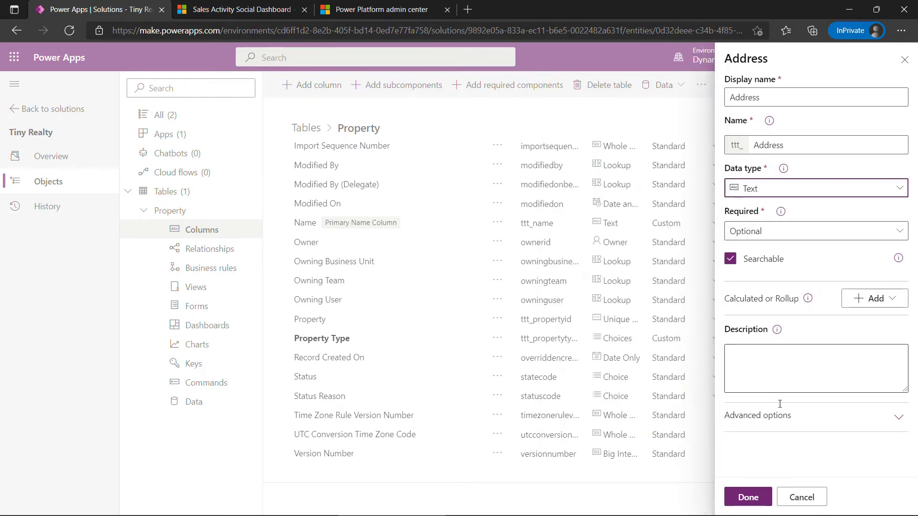
click(747, 497)
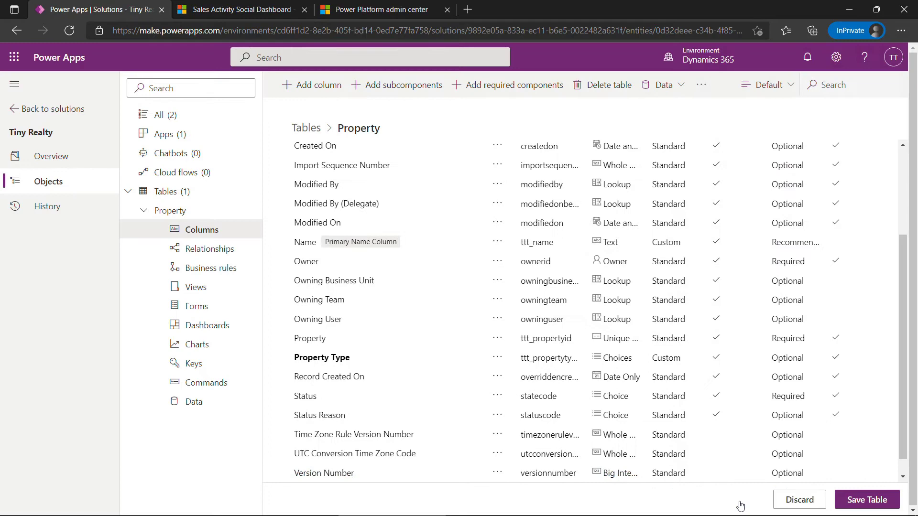
click(317, 85)
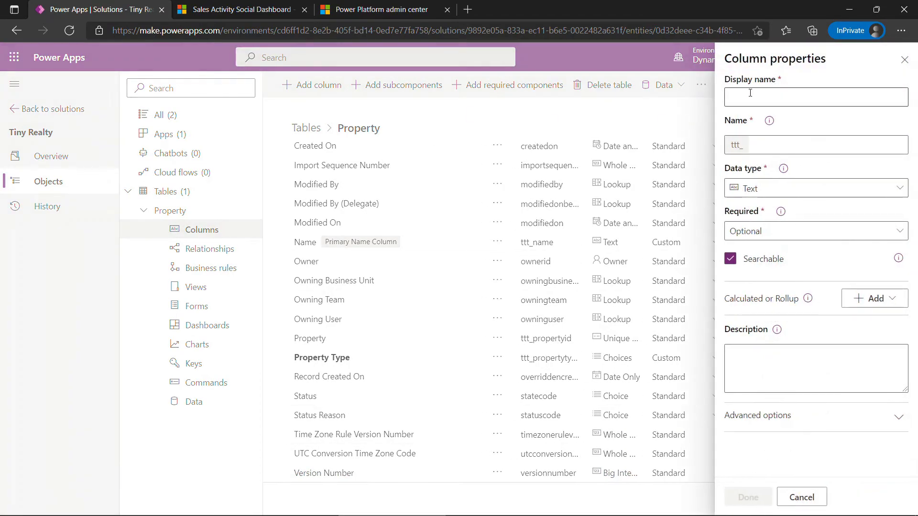
Name the new column Square Footage, set its type to Whole Number, and confirm.
text(Square)
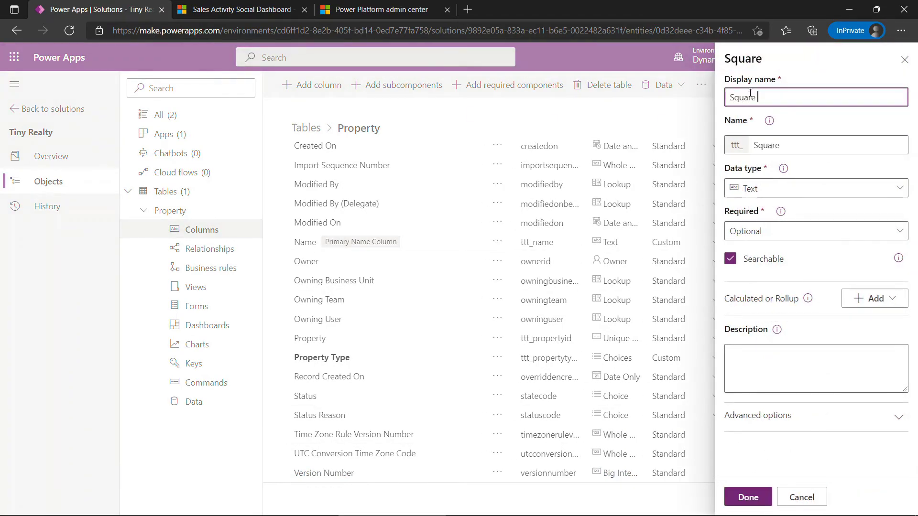
text(Footage)
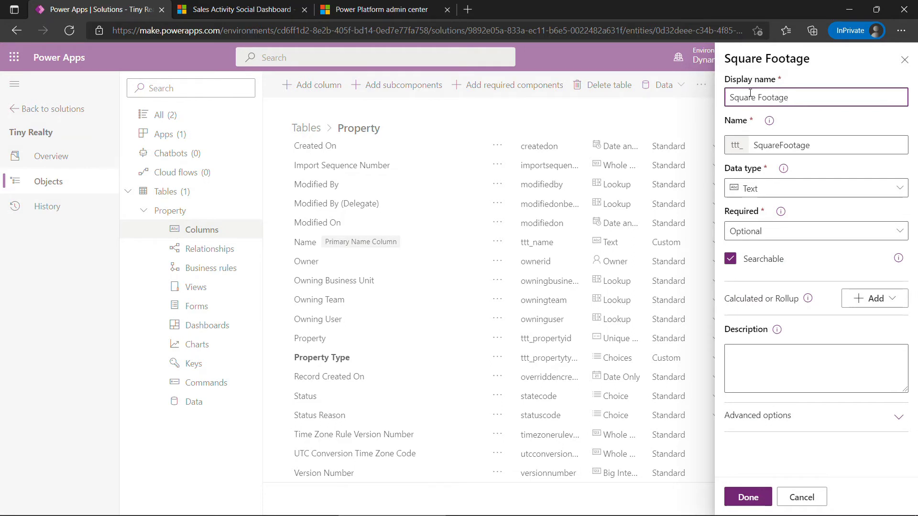
click(814, 188)
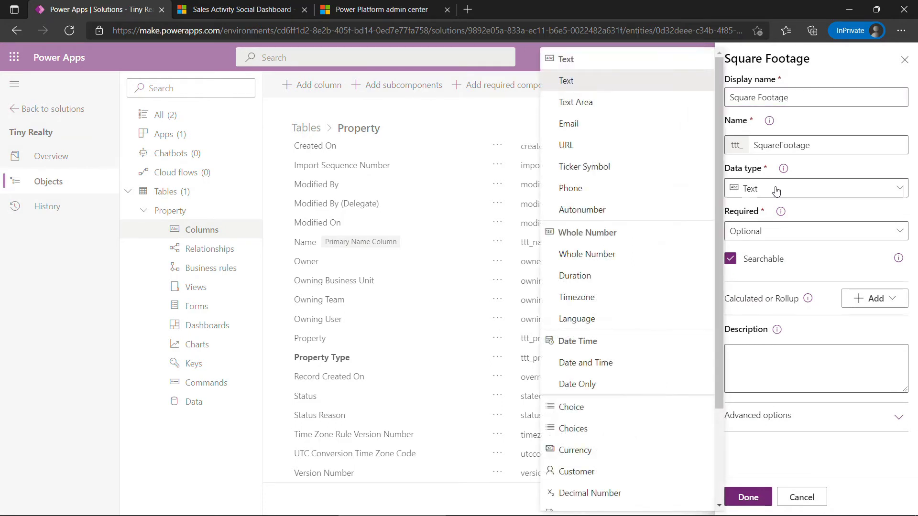
mouse_move(603, 253)
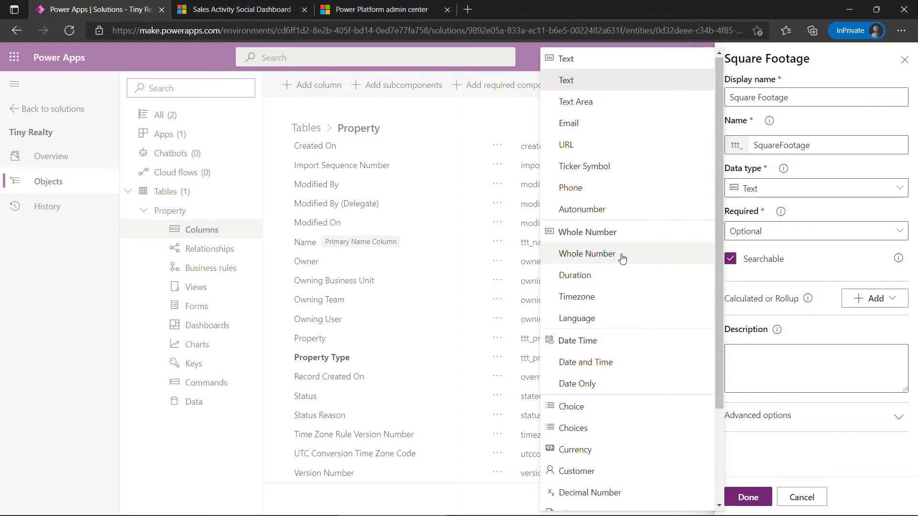
click(586, 253)
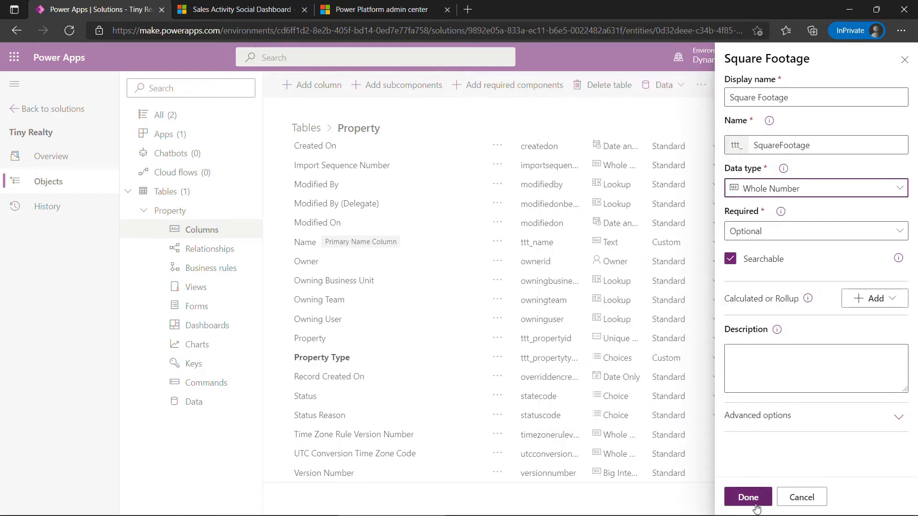
click(747, 497)
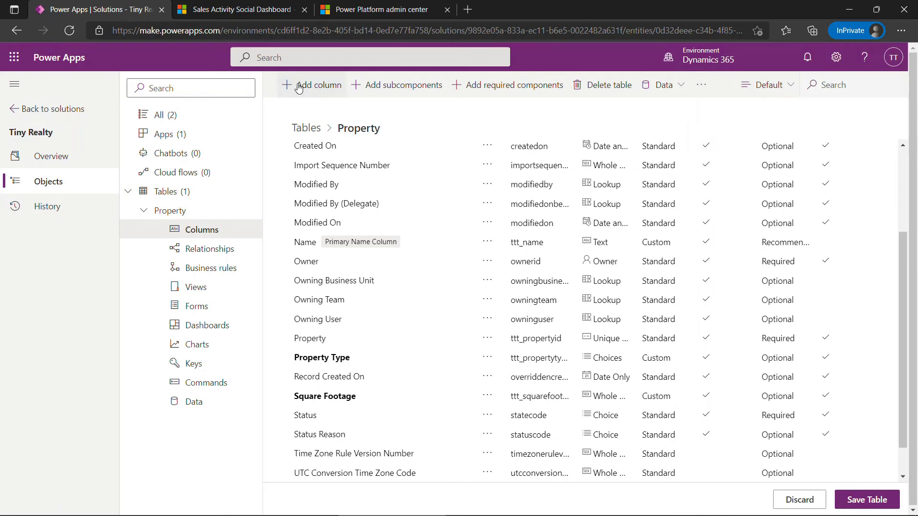
Add a Floors Choices column backed by a new Floors choice set with options 1–4.
click(311, 85)
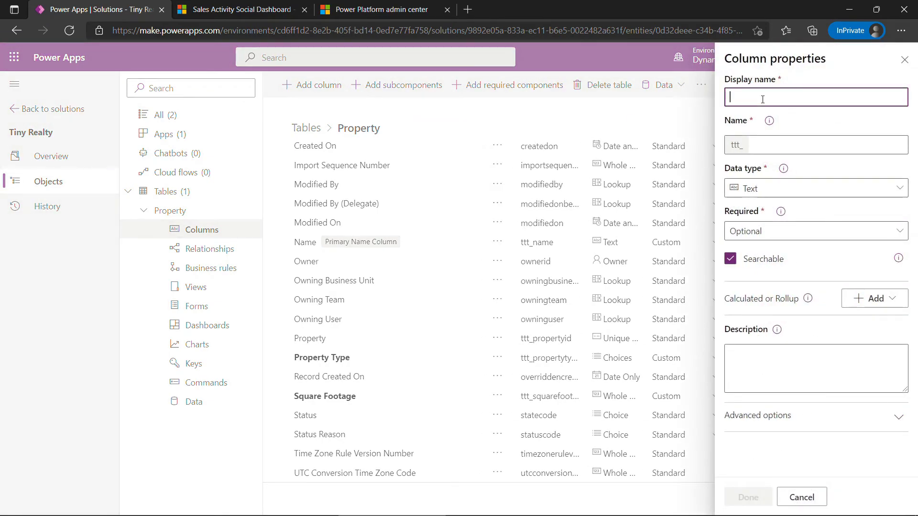
text(Fl)
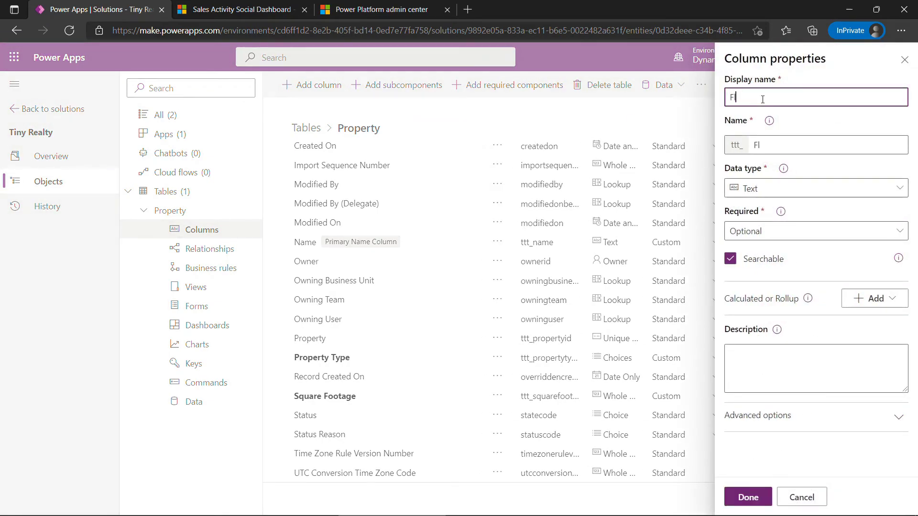
text(oors)
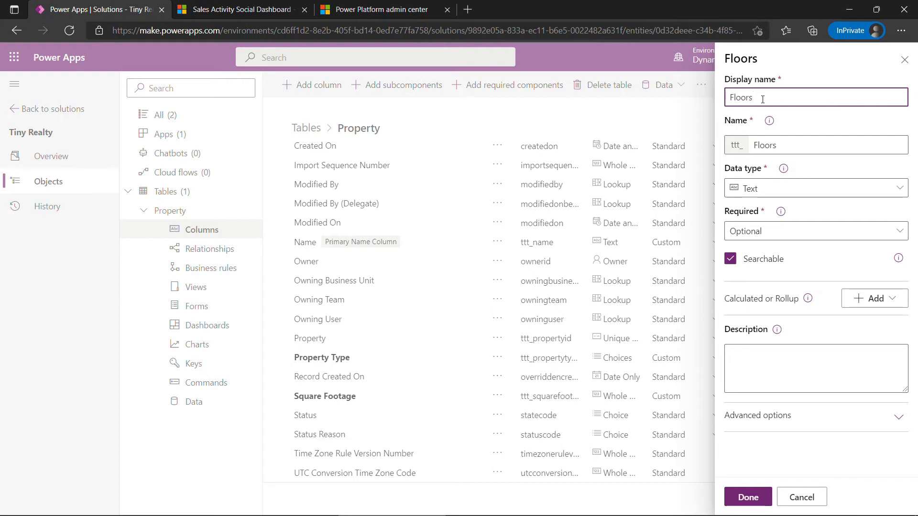
click(812, 188)
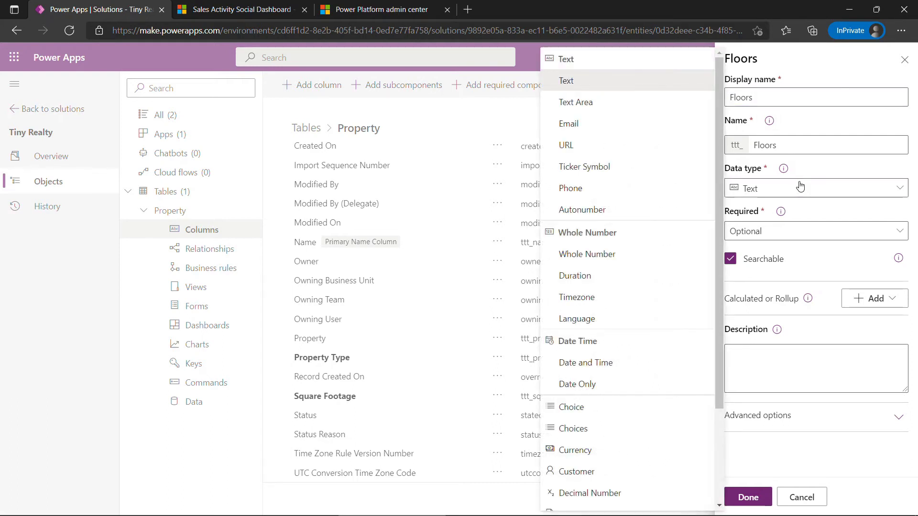
click(571, 429)
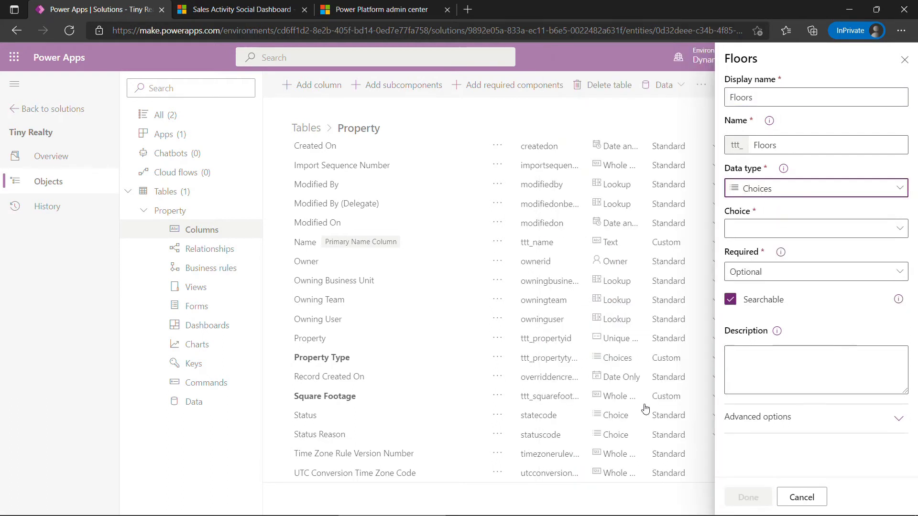
click(813, 228)
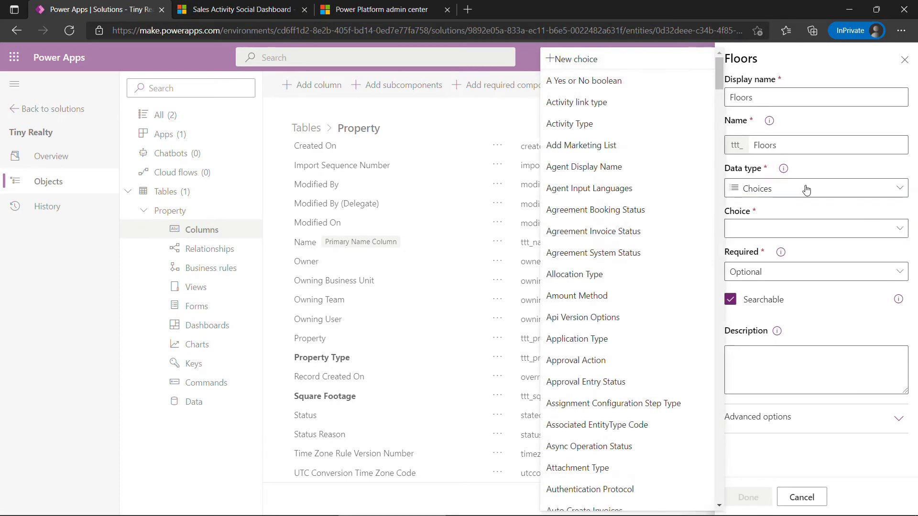
click(575, 58)
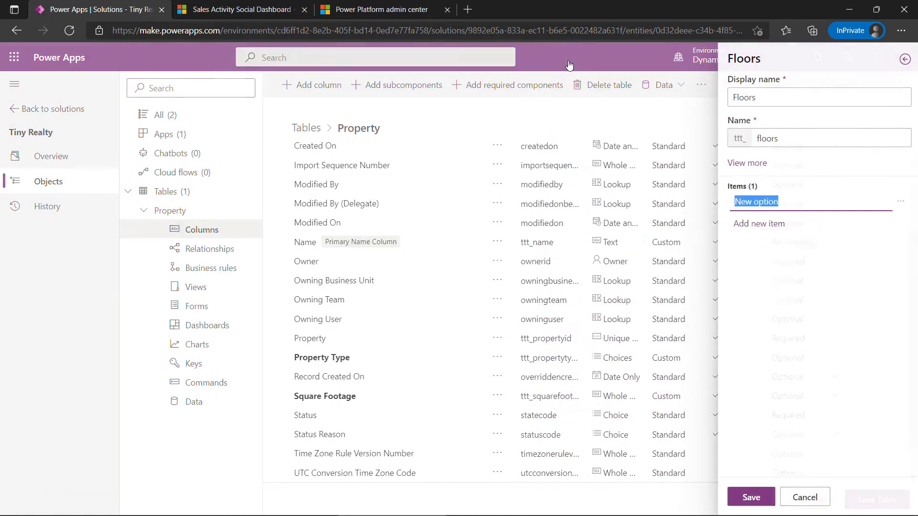
text(1)
text(4)
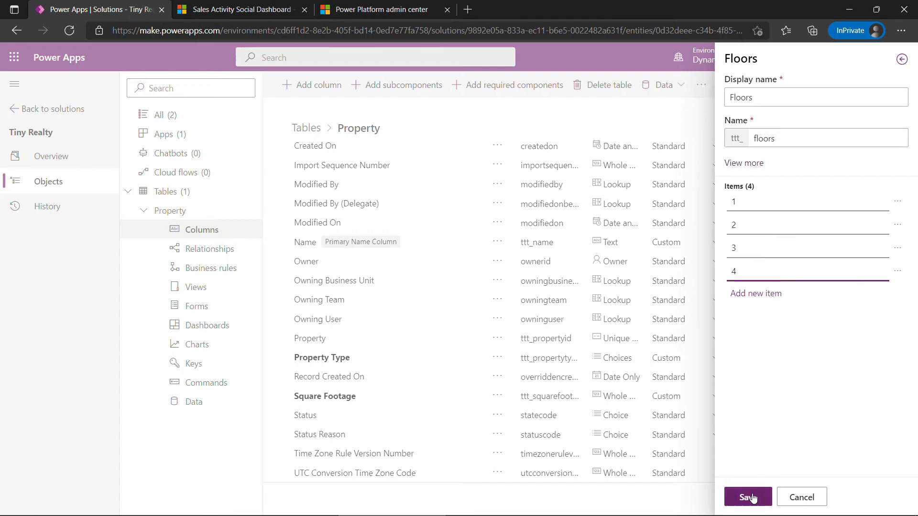
click(747, 497)
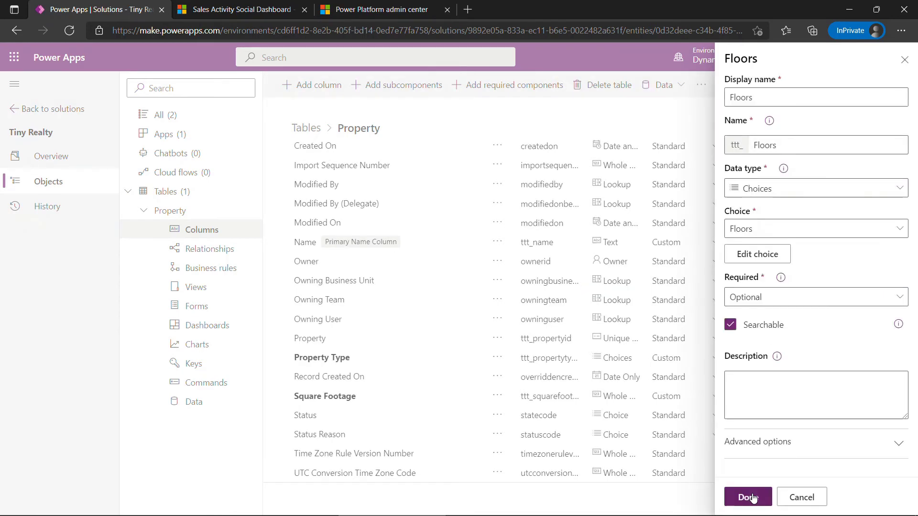
click(747, 497)
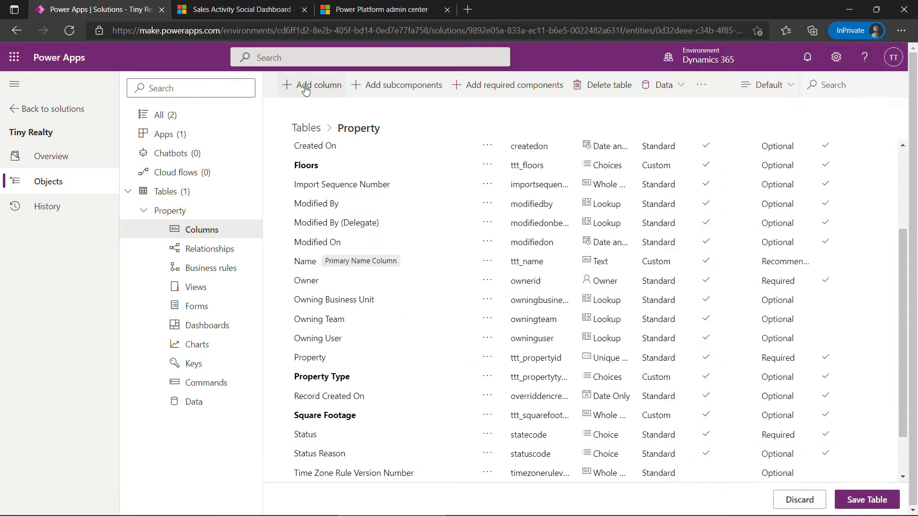
Add a Year Built column with the Whole Number data type.
click(312, 85)
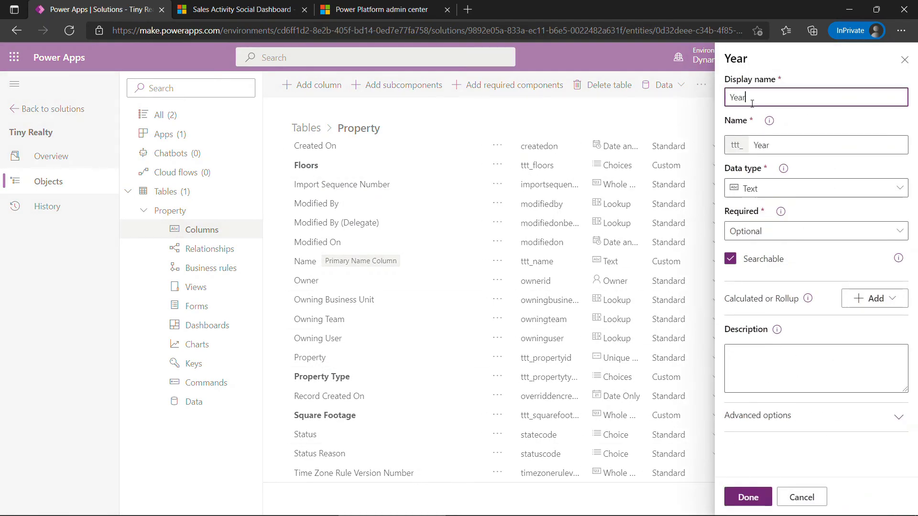
text(Built)
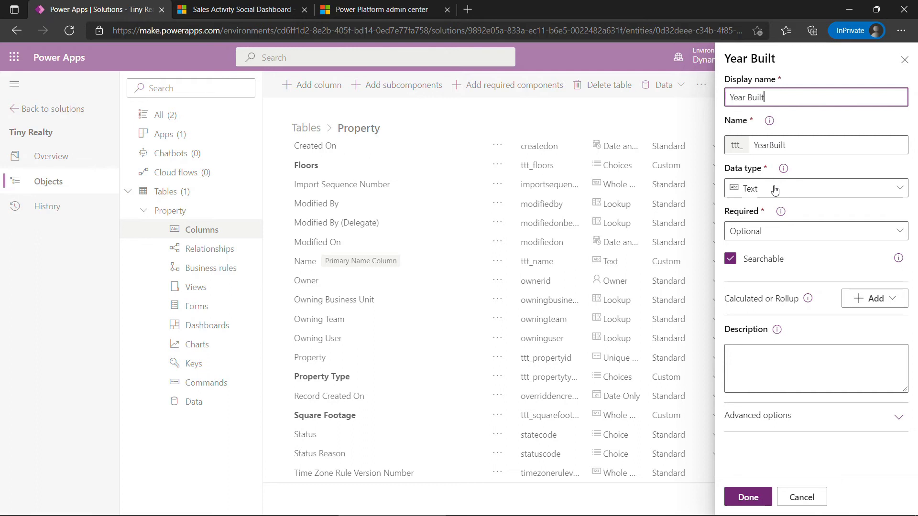
click(813, 188)
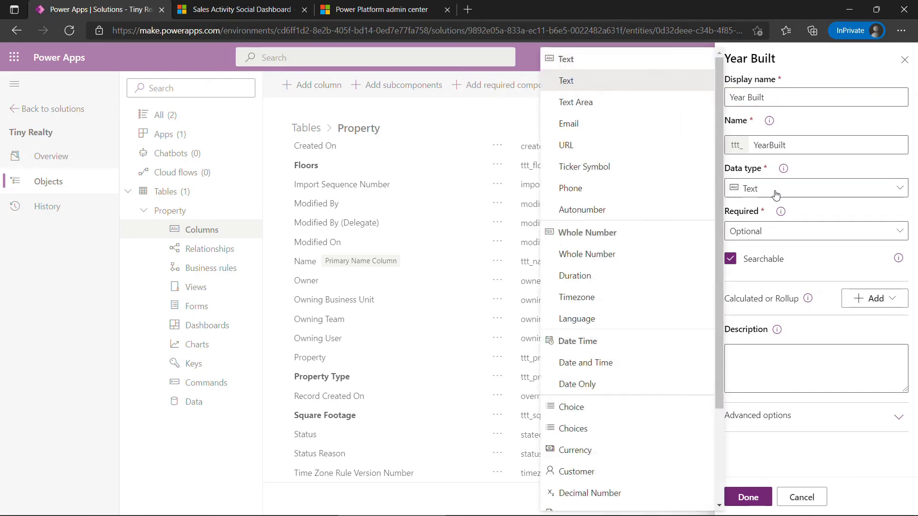
mouse_move(733, 202)
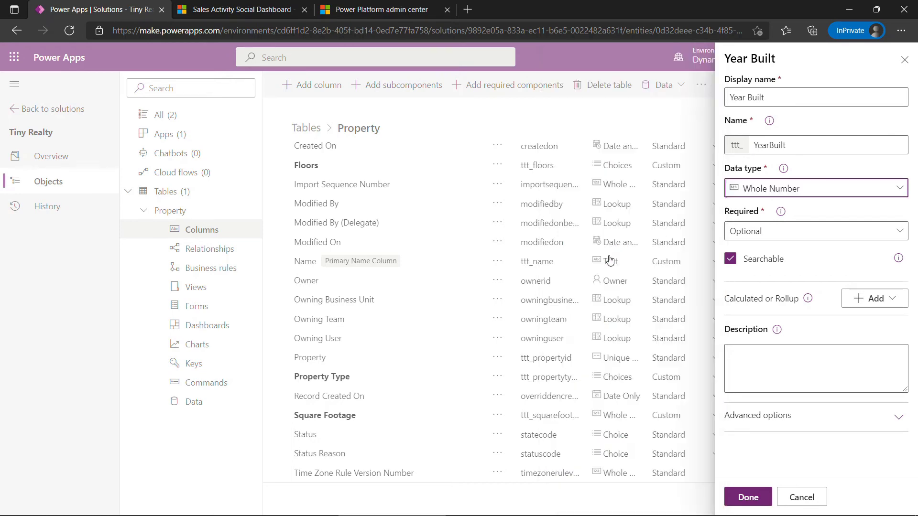
click(747, 496)
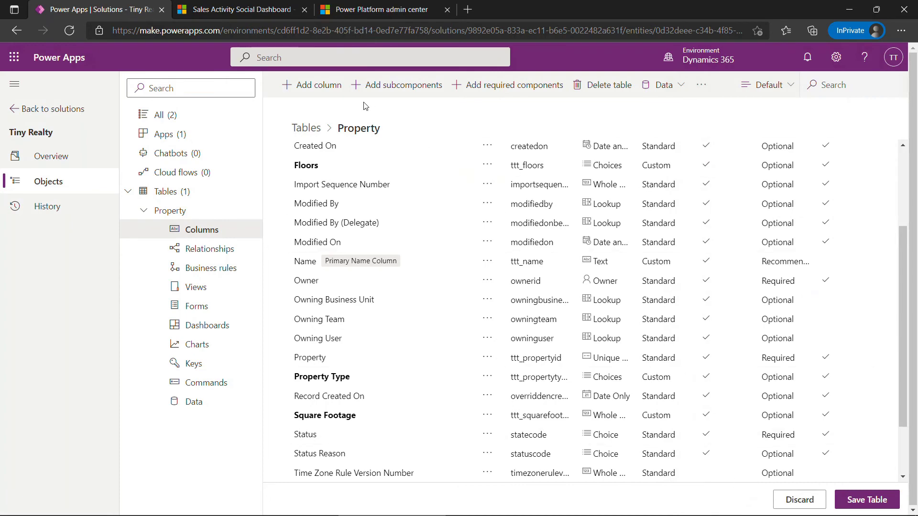
click(318, 85)
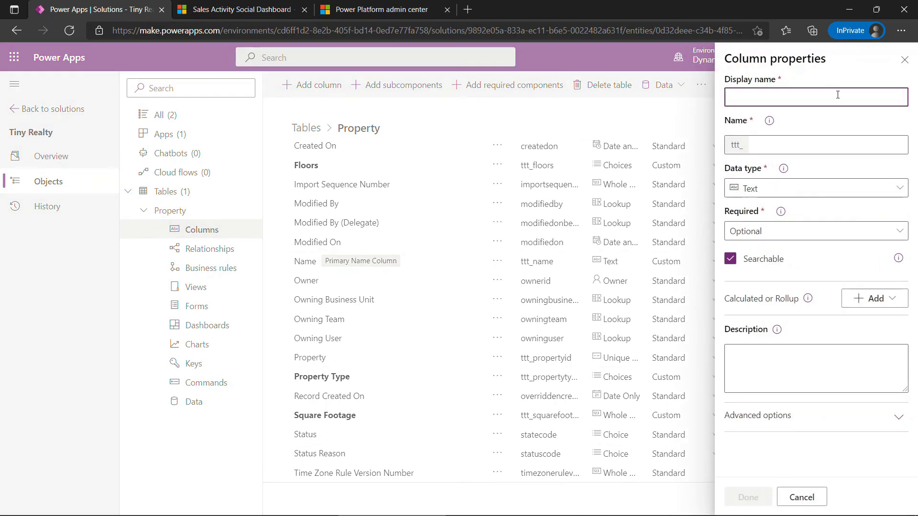
Name the column Picture, set its type to Image as the primary image, and confirm.
text(Picture)
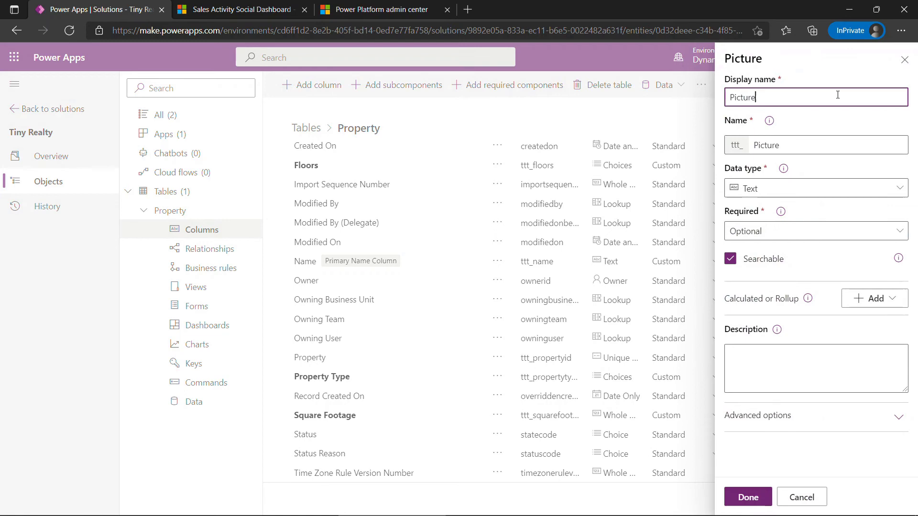
click(813, 188)
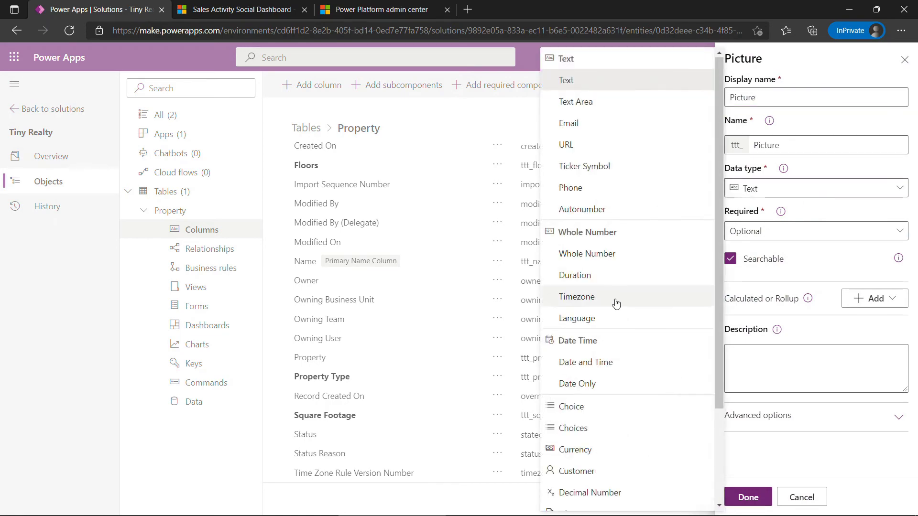
scroll(down, 3)
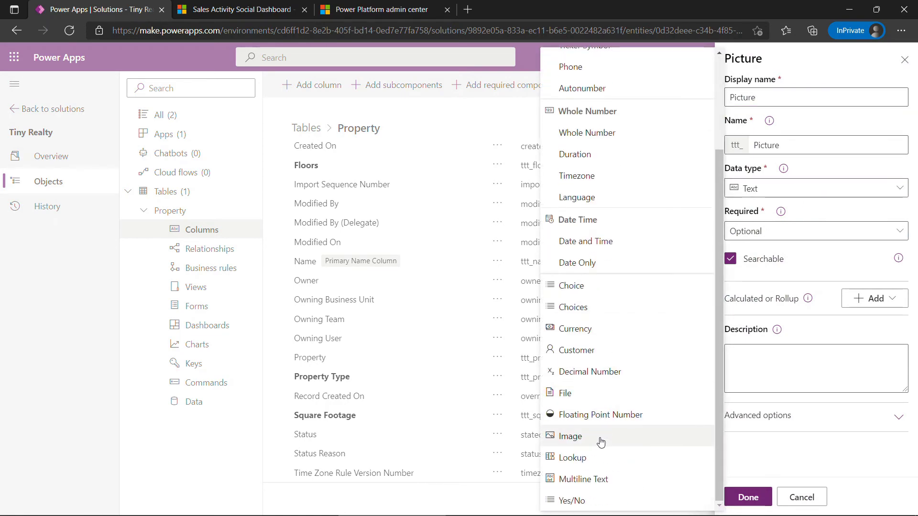
click(571, 436)
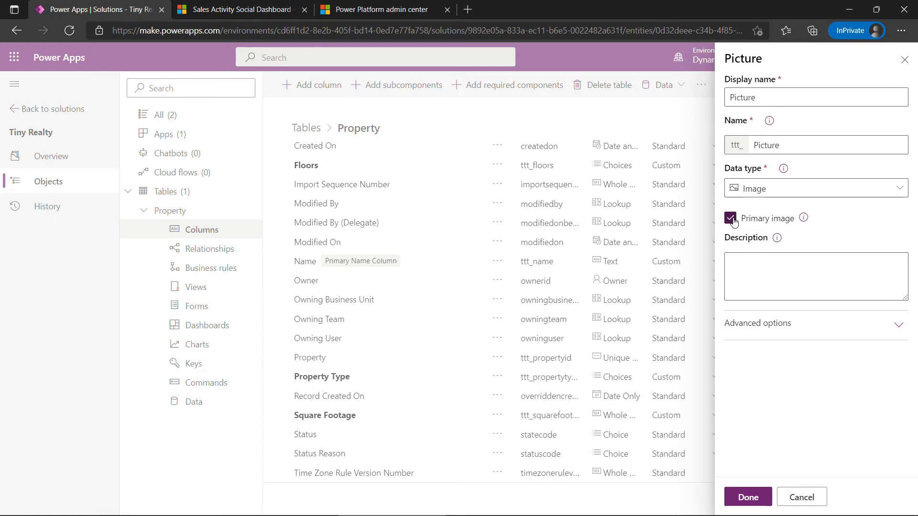
click(730, 218)
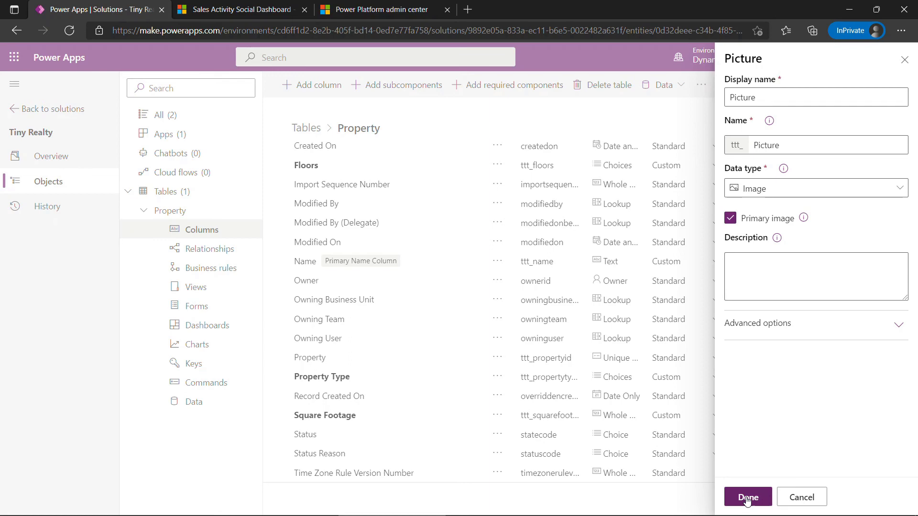
click(747, 497)
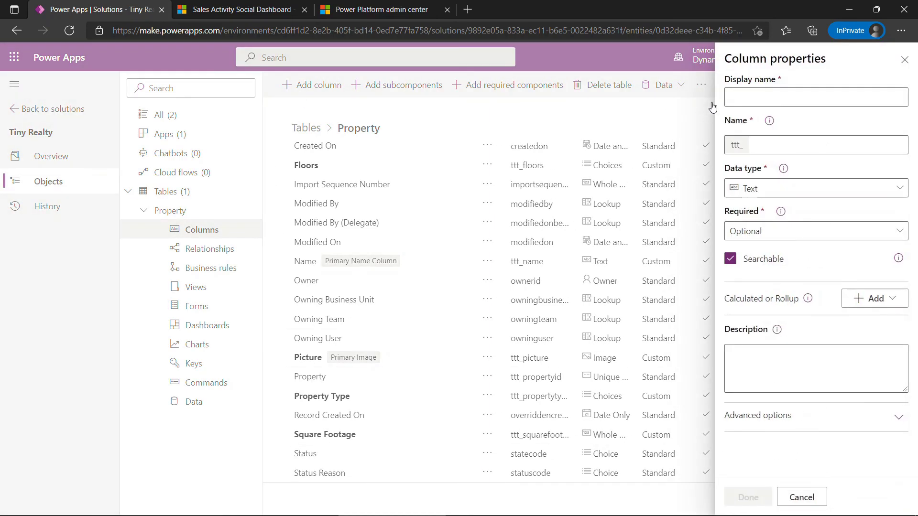
Name the column Listing Agent, make it a Lookup to the Contact table, and confirm.
text(Listi)
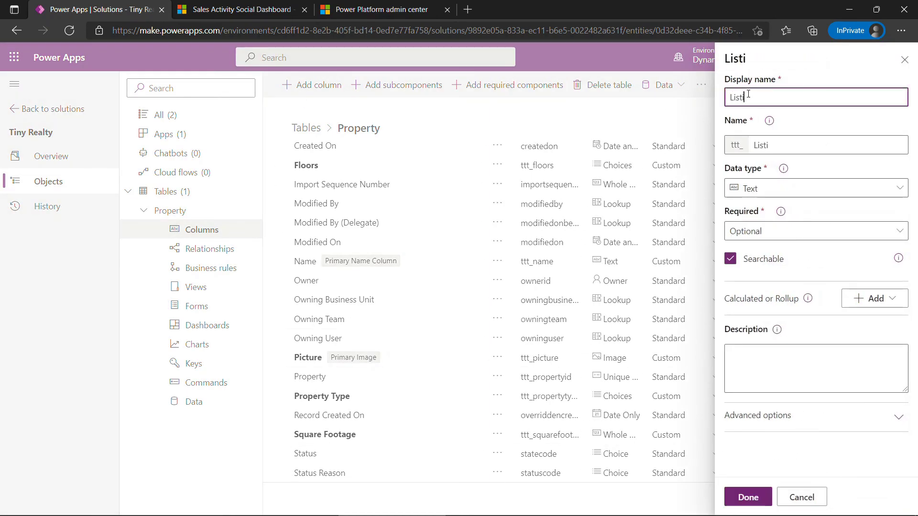
text(ng Agent)
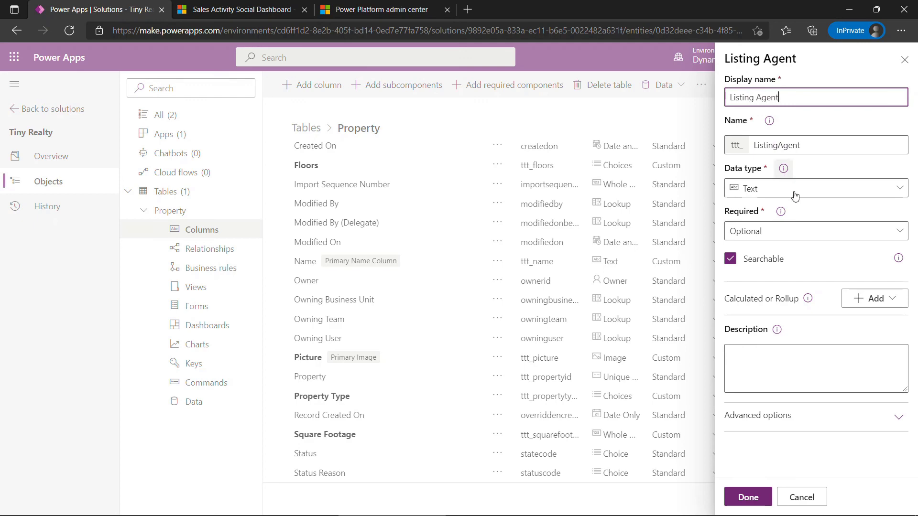
click(813, 187)
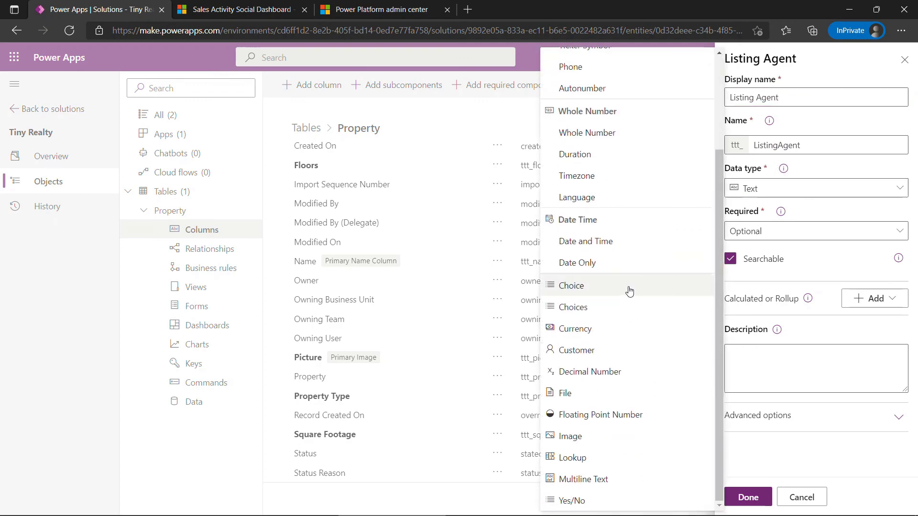
click(573, 457)
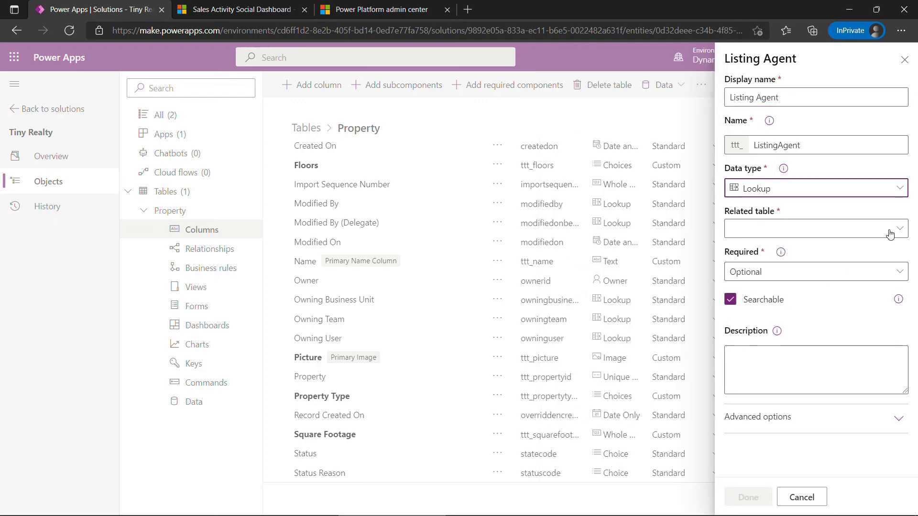
click(889, 229)
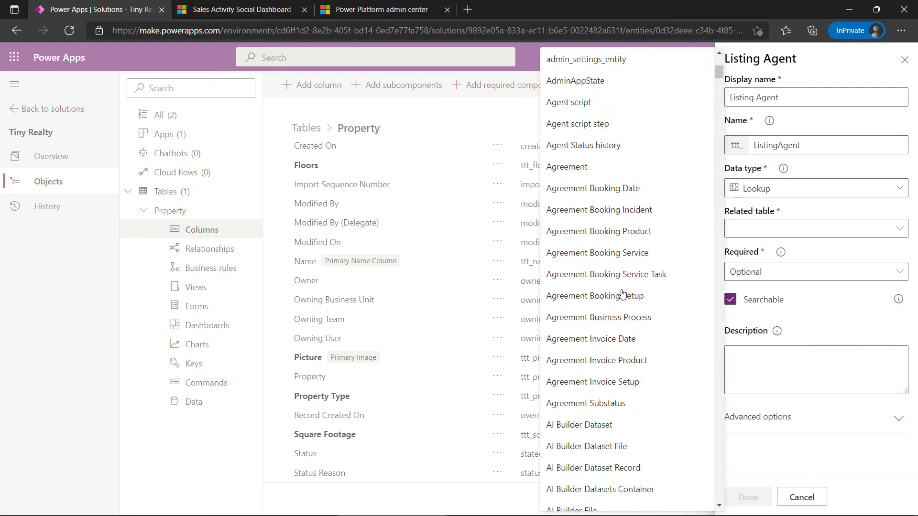
scroll(down, 3)
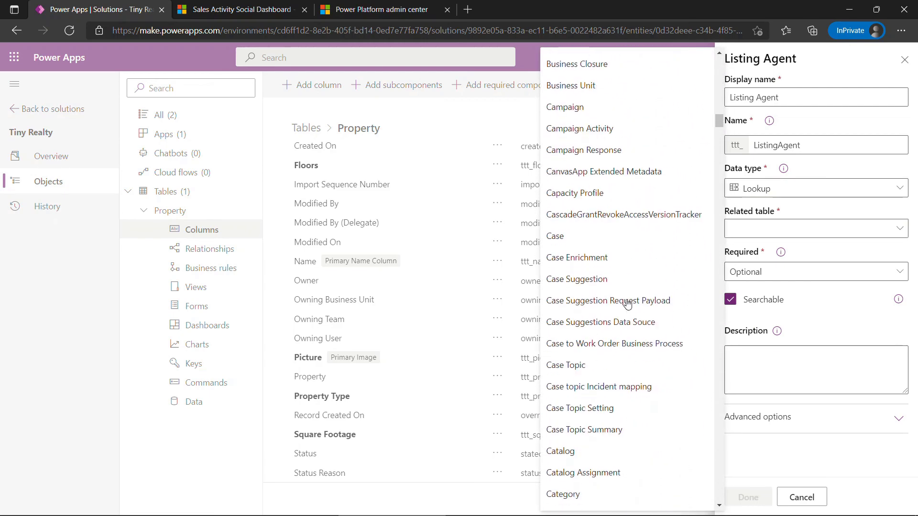
scroll(down, 3)
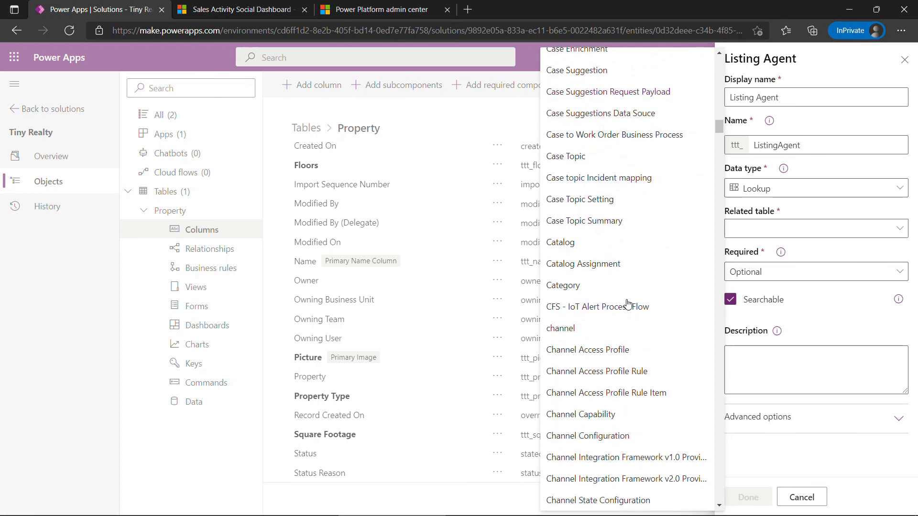
scroll(down, 3)
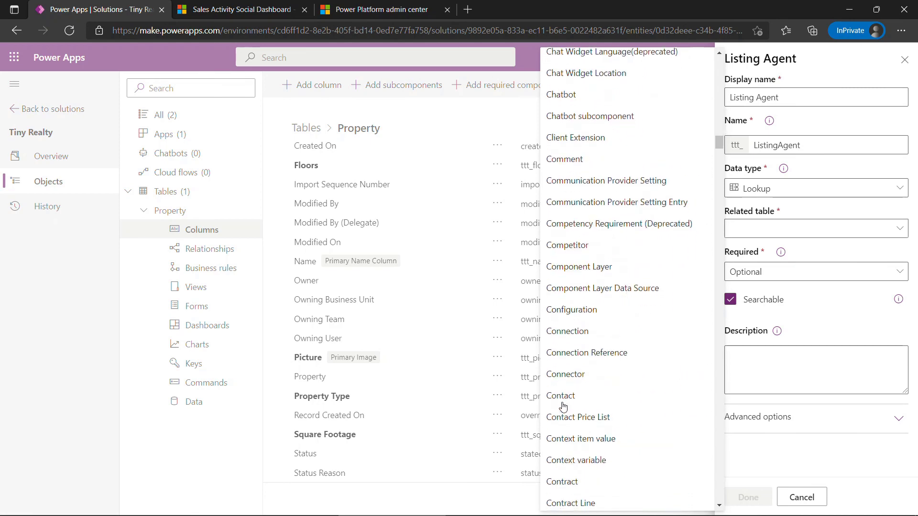
click(560, 395)
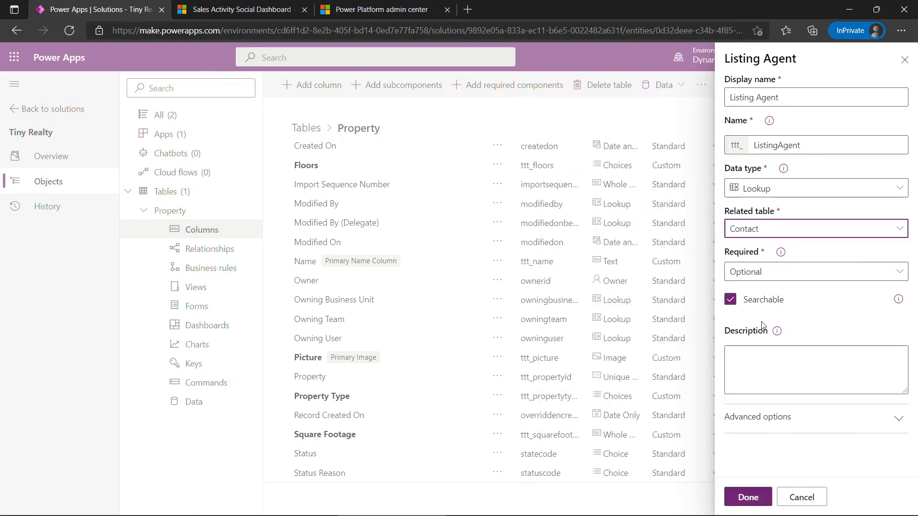
click(746, 497)
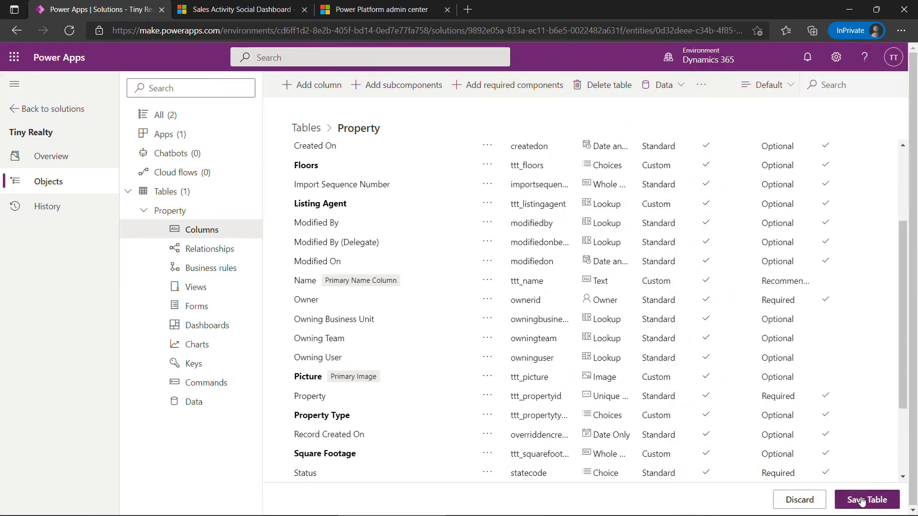
Save the Property table with its Address, Property Type, Square Footage, Floors, Year Built, Picture, and Listing Agent columns.
click(866, 498)
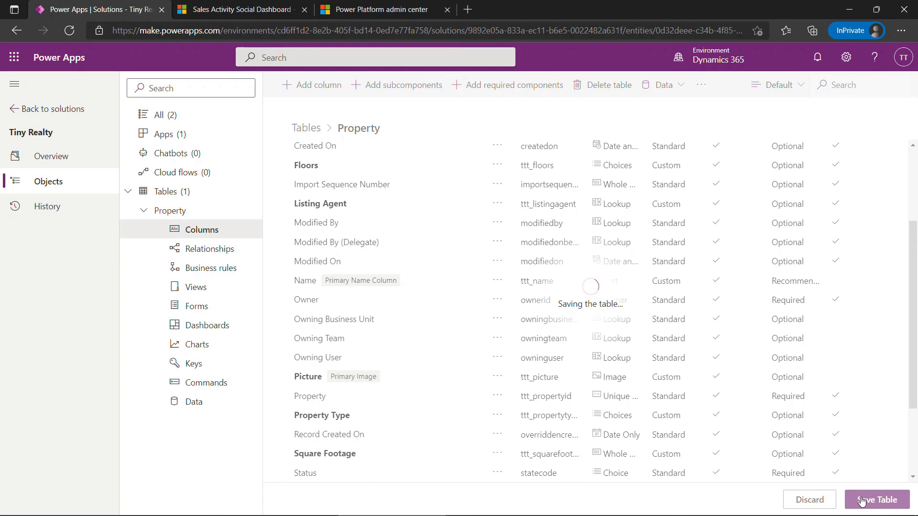
click(878, 499)
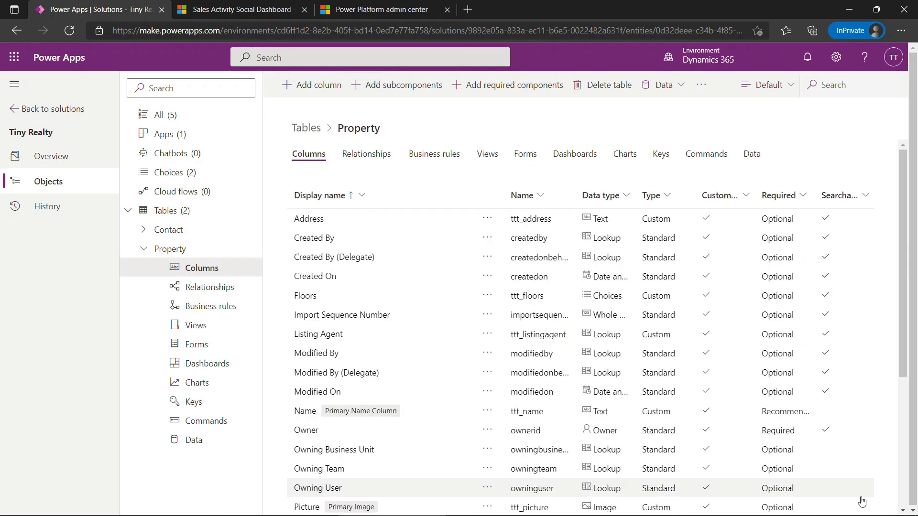